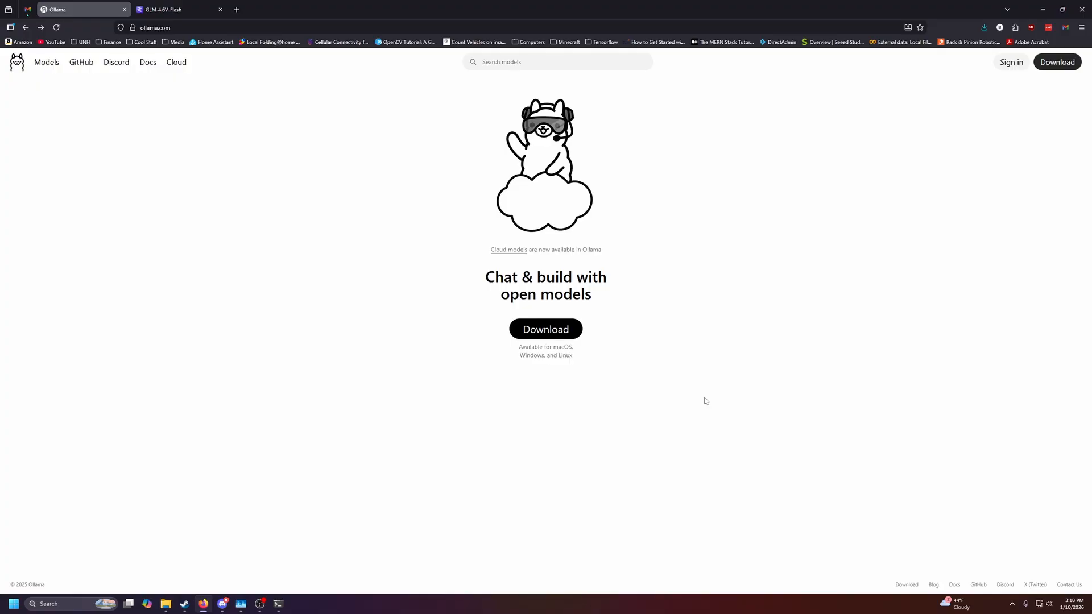
{"action": "mouse_move", "coordinate": [705, 397]}
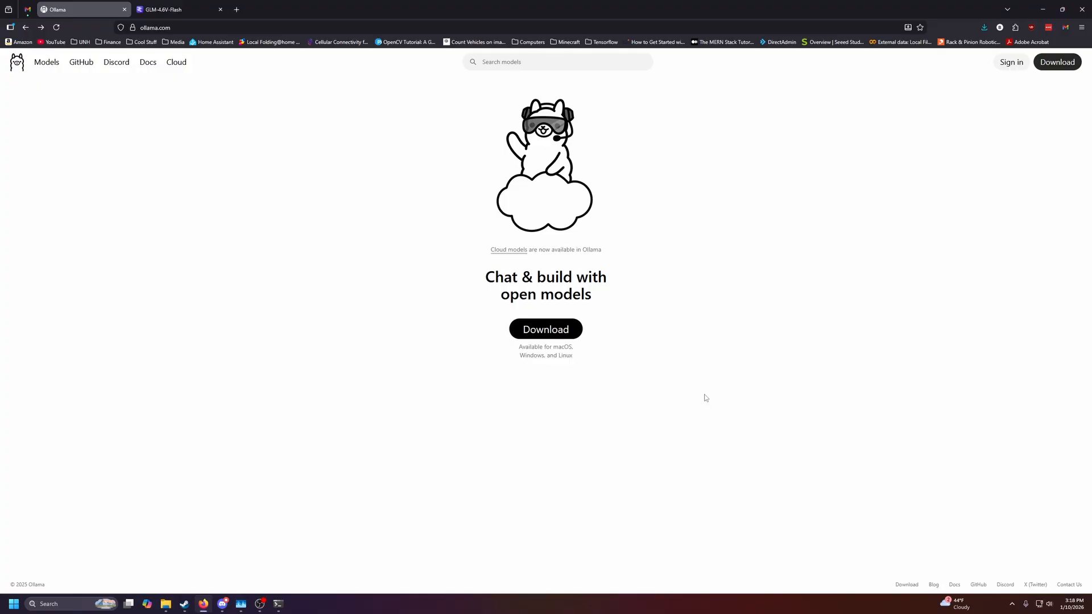
{"action": "mouse_move", "coordinate": [641, 382]}
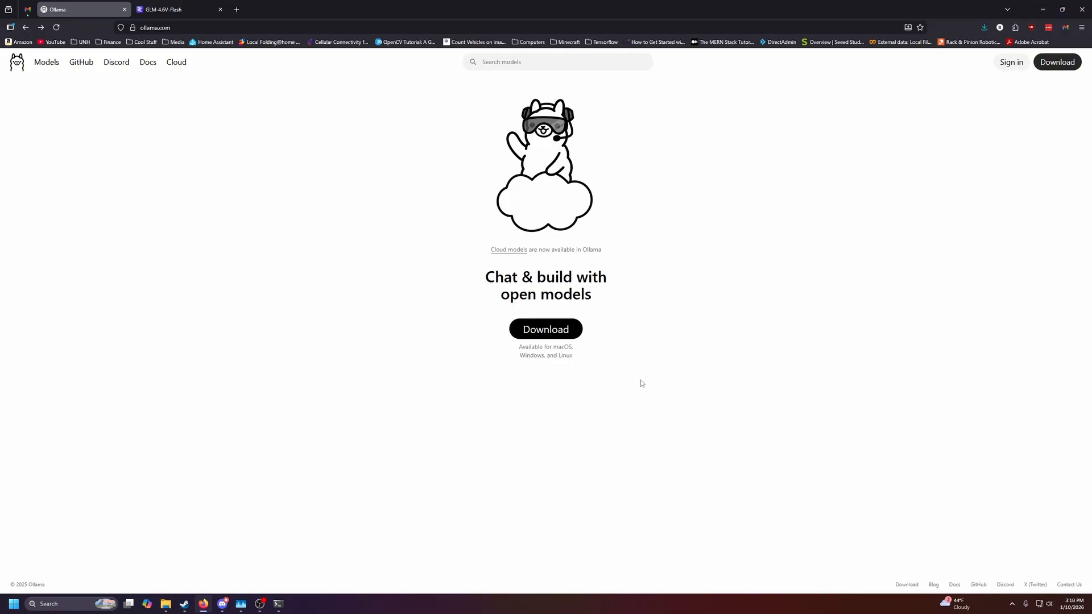
Open the Ollama website's download page with the Windows installer offered.
{"action": "left_click", "coordinate": [546, 328]}
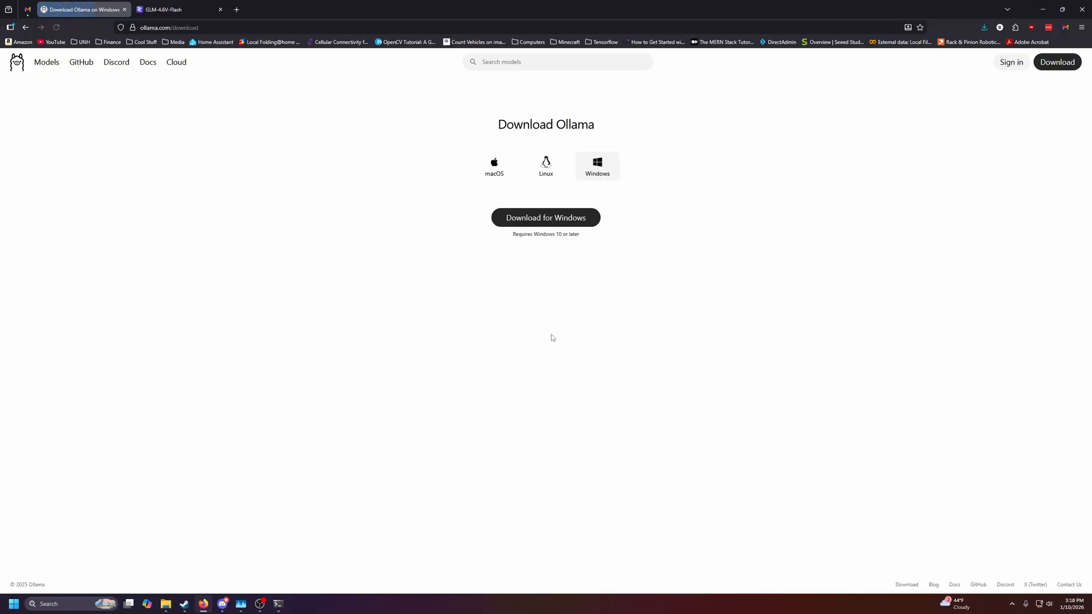
{"action": "mouse_move", "coordinate": [561, 276]}
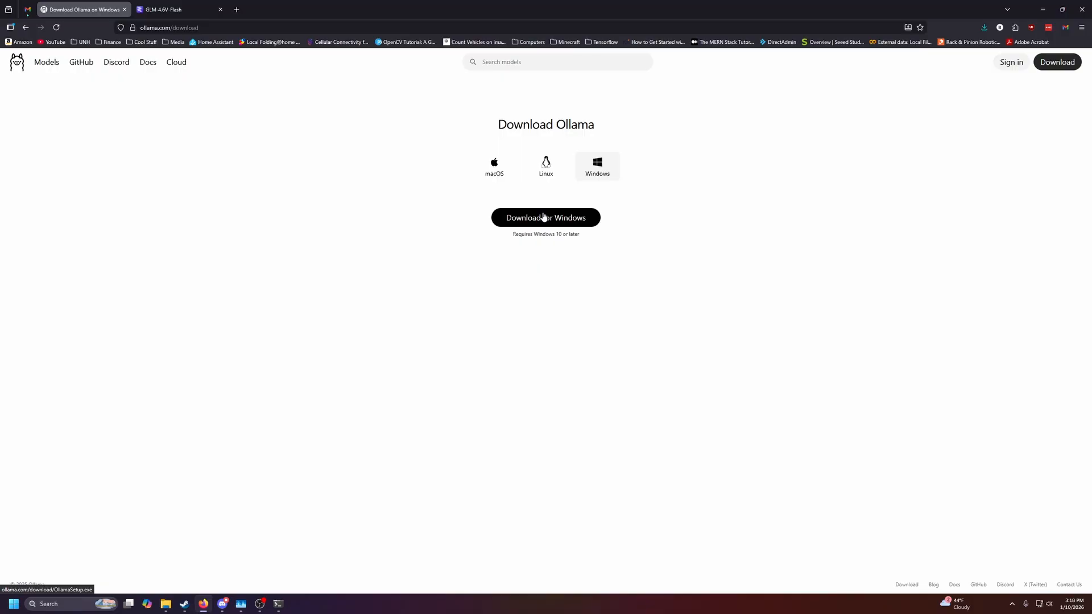
{"action": "mouse_move", "coordinate": [651, 258]}
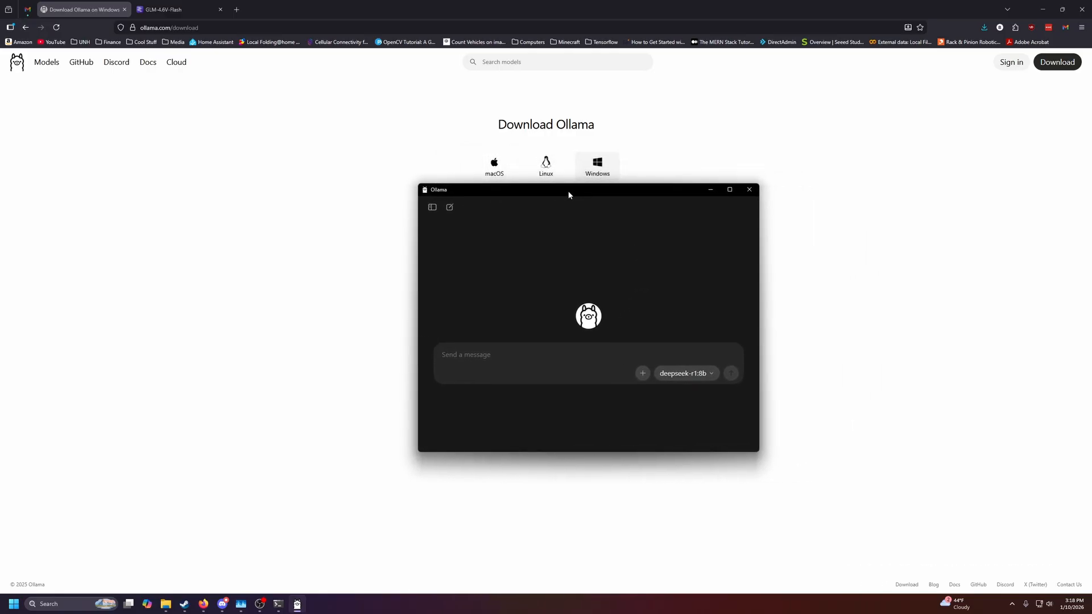
Browse Ollama's model list (gpt-oss, gemma3, qwen3) while deepseek-r1:8b stays chosen.
{"action": "left_click", "coordinate": [685, 372]}
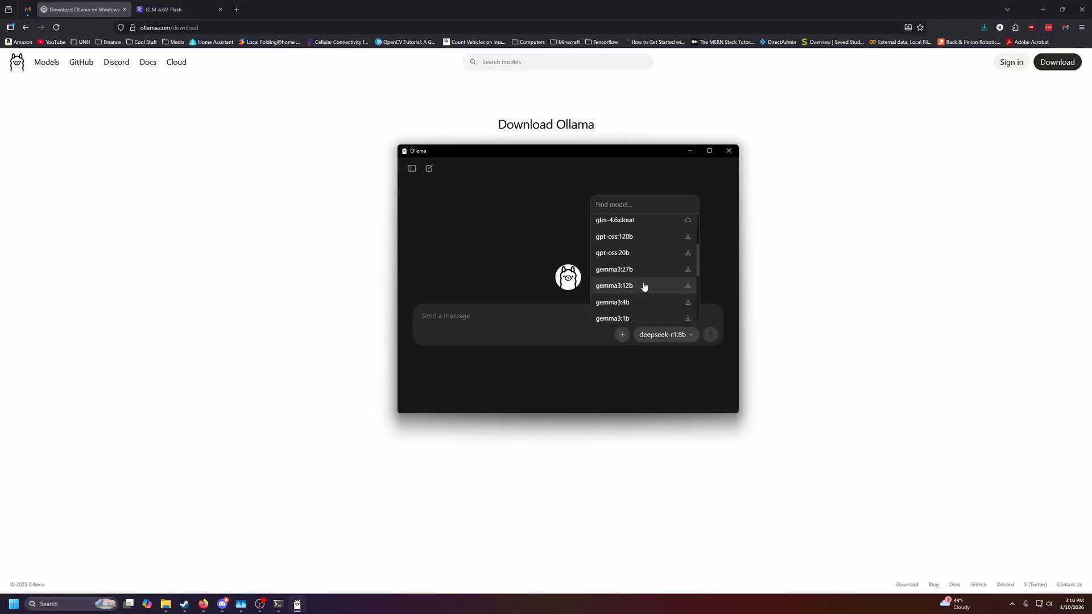
{"action": "scroll", "scroll_direction": "down", "scroll_amount": 3}
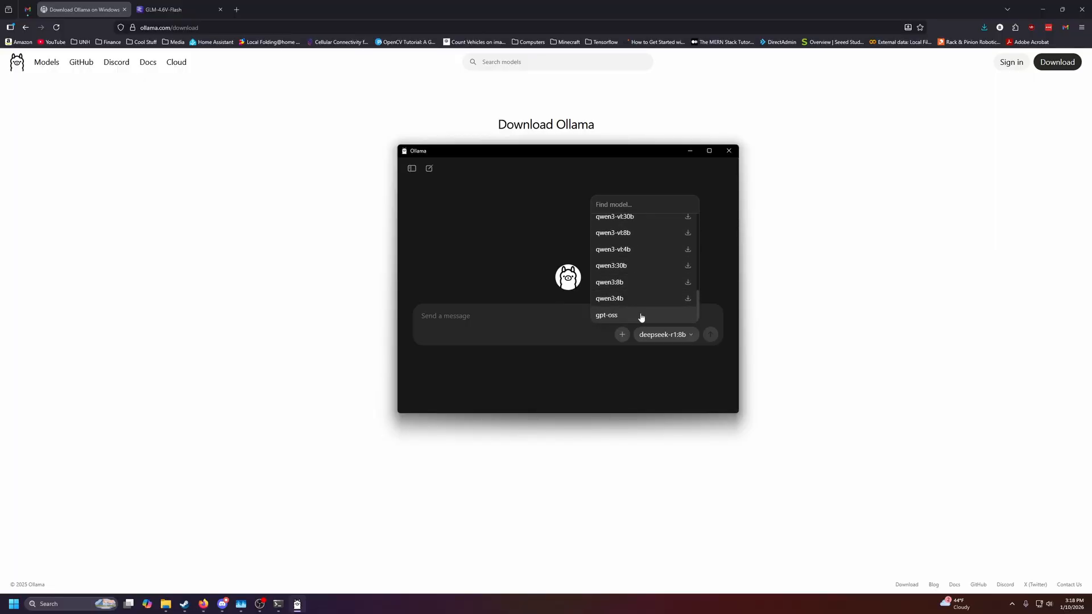
{"action": "mouse_move", "coordinate": [502, 257]}
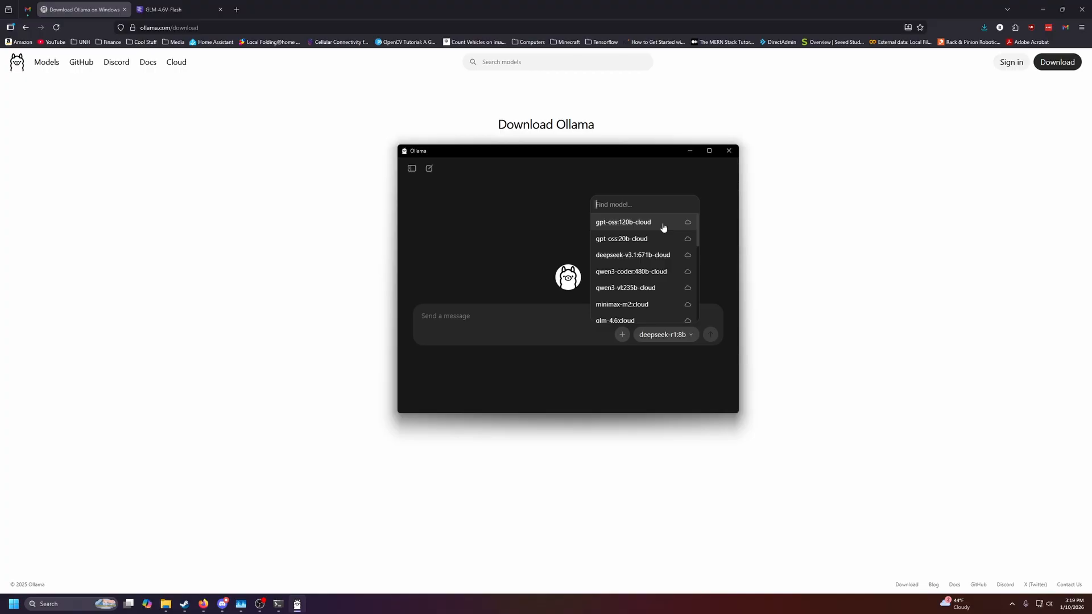
{"action": "mouse_move", "coordinate": [654, 230]}
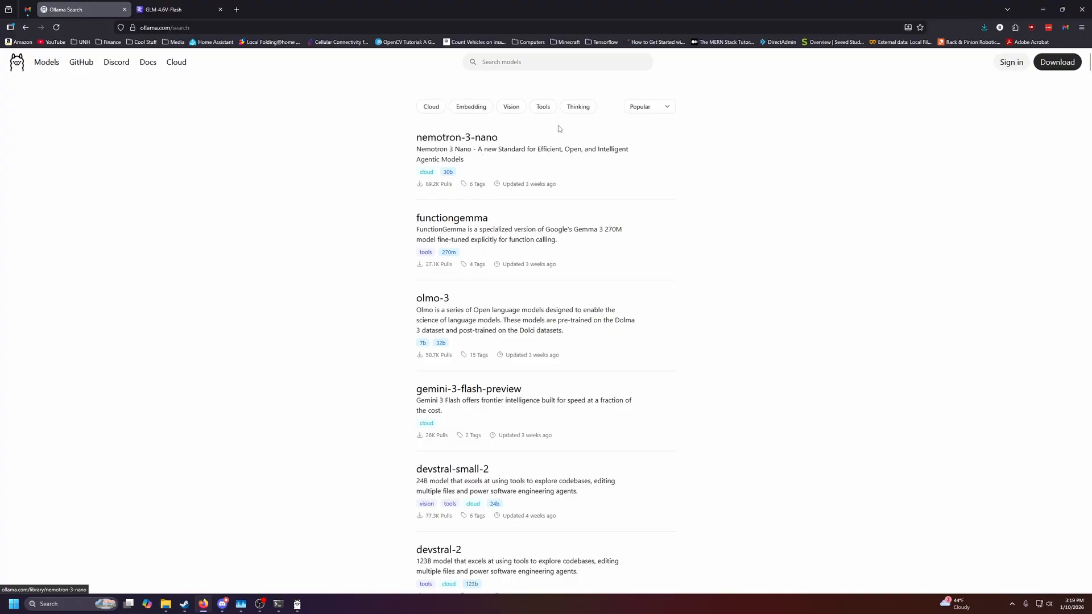
Open the gpt-oss model page and select its 'ollama run gpt-oss' command.
{"action": "scroll", "scroll_direction": "down", "scroll_amount": 3}
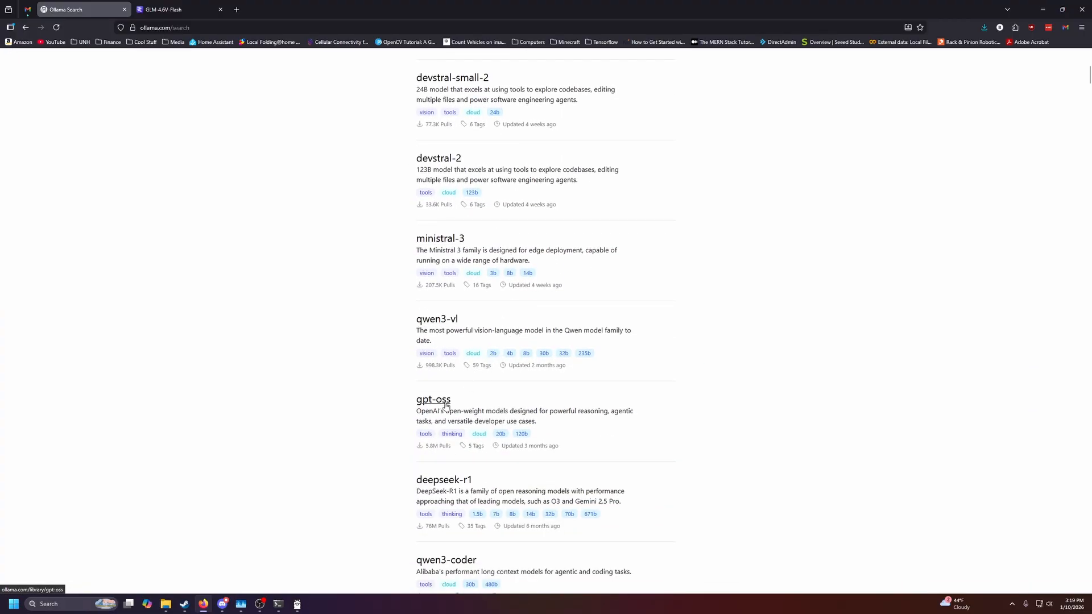
{"action": "left_click", "coordinate": [433, 399]}
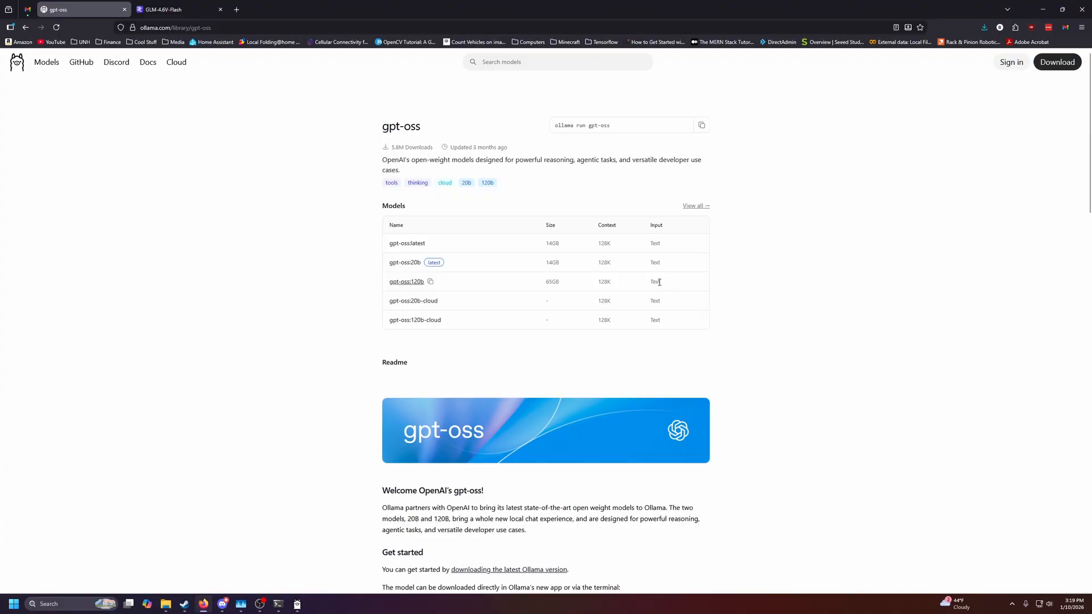
{"action": "mouse_move", "coordinate": [551, 137]}
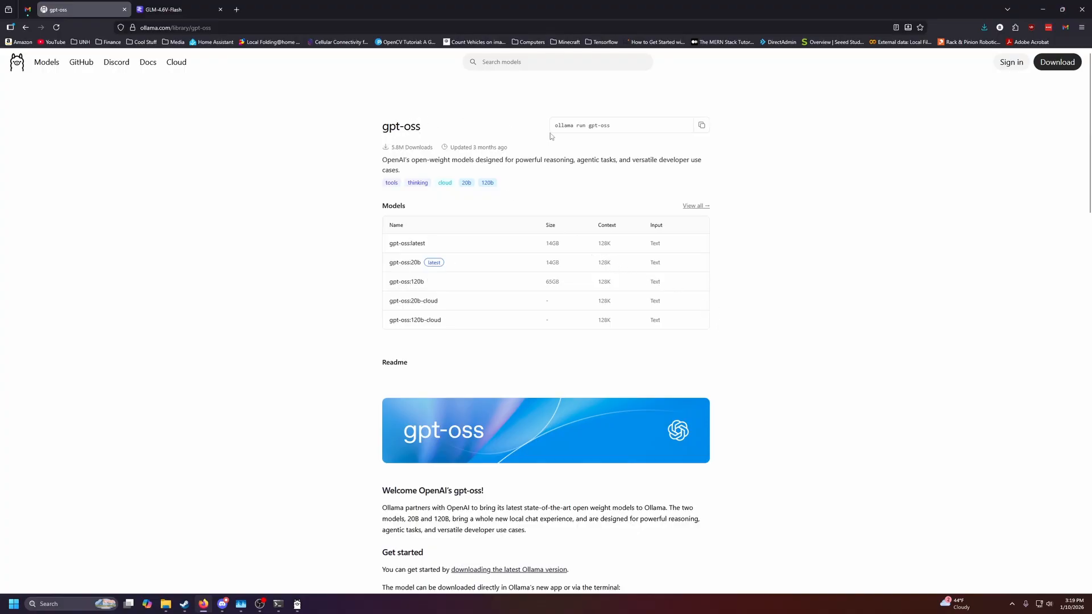
{"action": "double_click", "coordinate": [565, 125]}
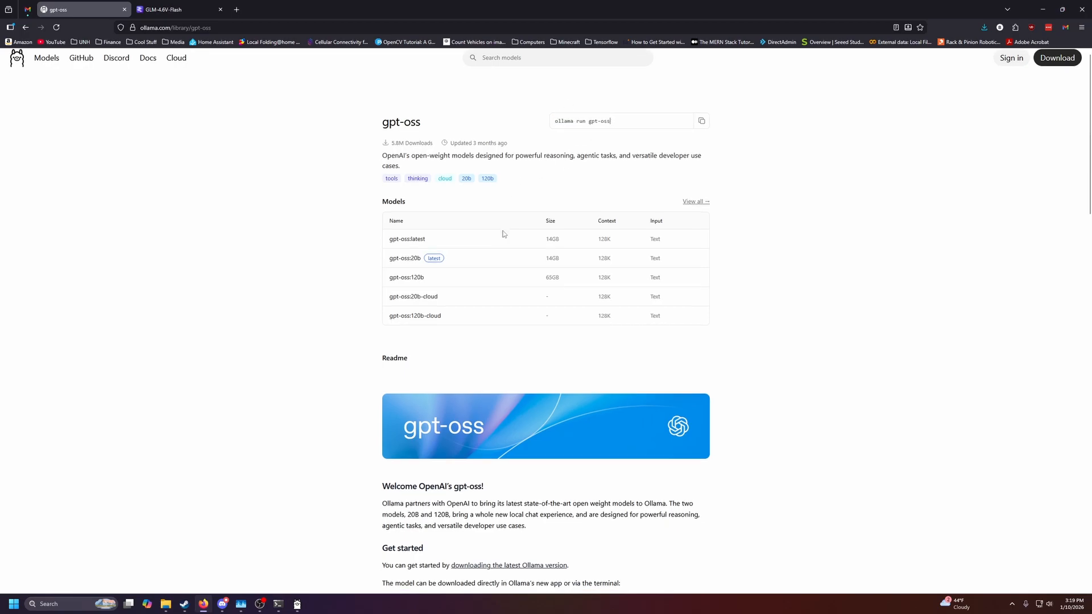
{"action": "scroll", "scroll_direction": "down", "scroll_amount": 3}
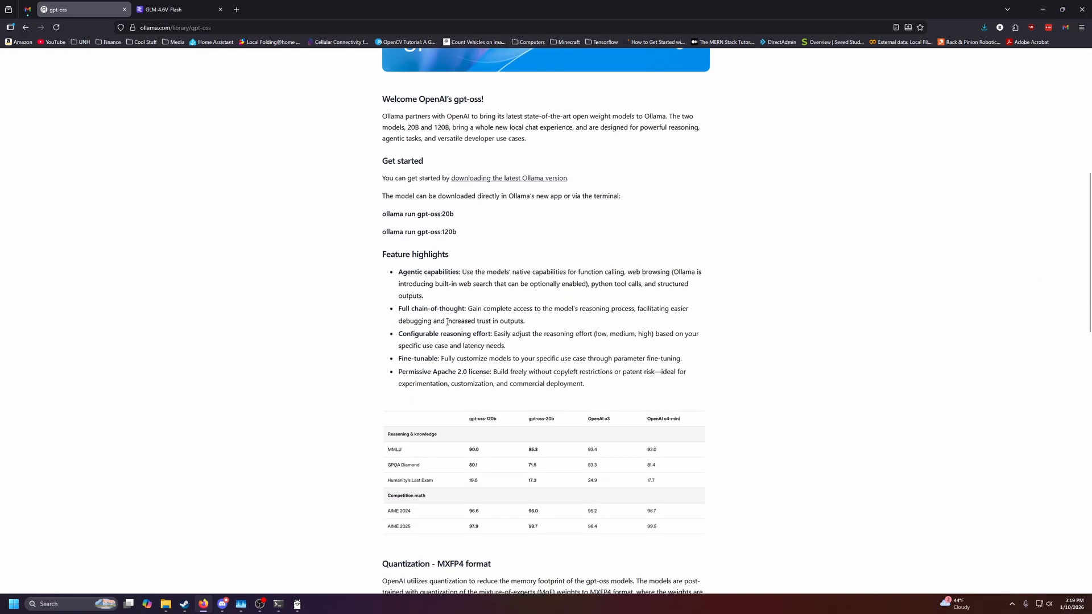
{"action": "scroll", "scroll_direction": "up", "scroll_amount": 3}
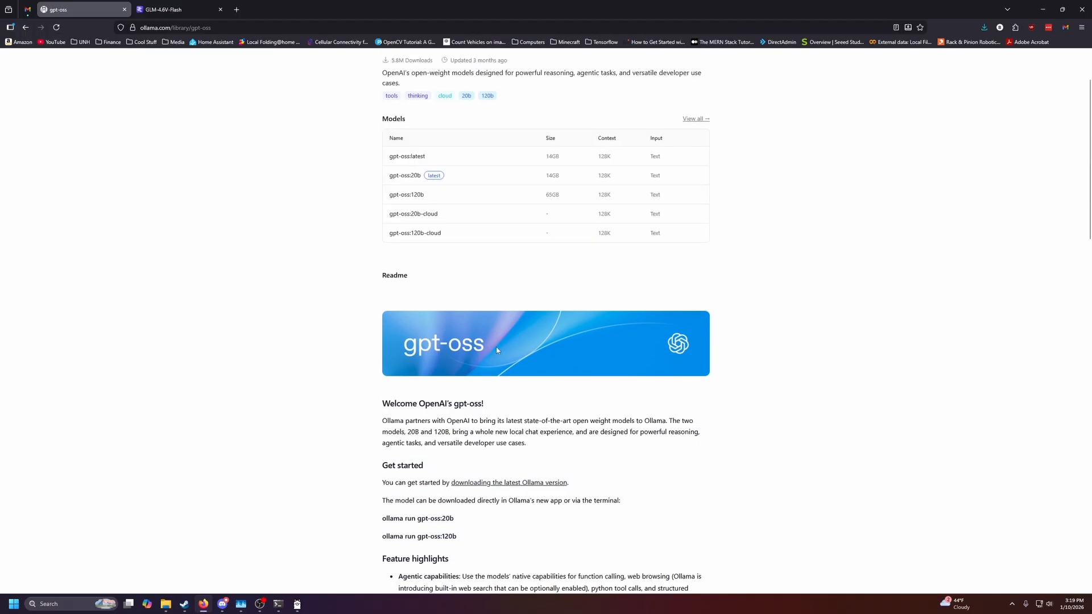
{"action": "scroll", "scroll_direction": "up", "scroll_amount": 3}
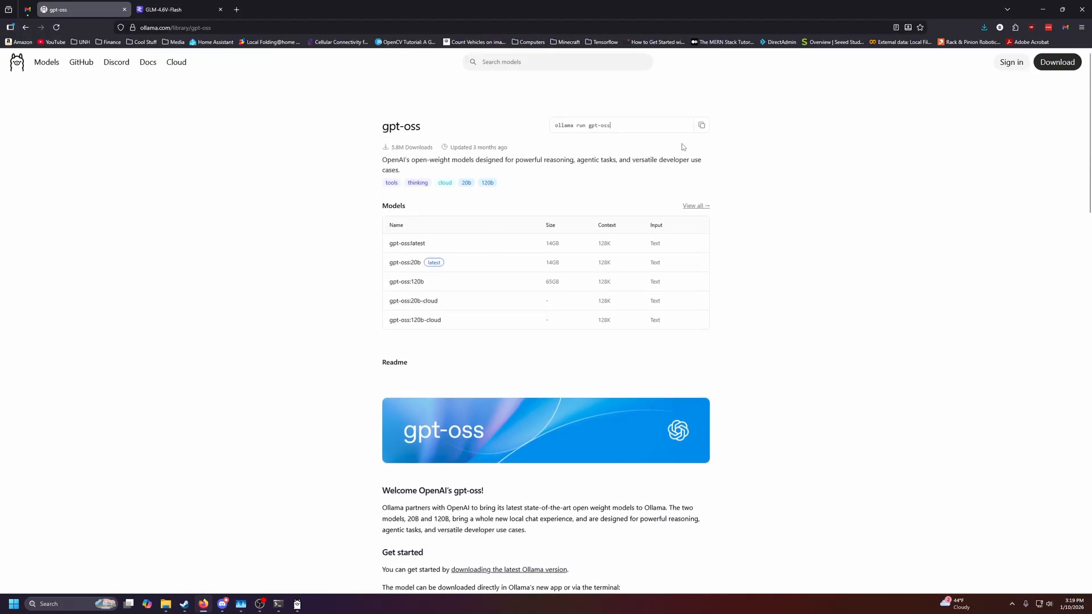
Run gpt-oss in Command Prompt and send it 'hello'.
{"action": "left_click", "coordinate": [701, 125]}
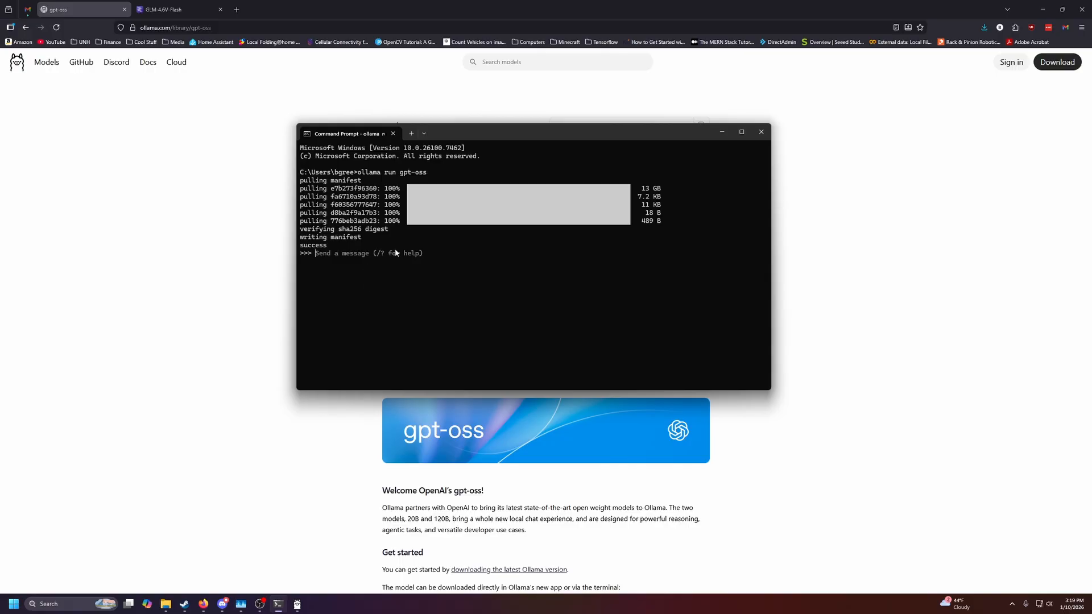
{"action": "type", "text": "hello"}
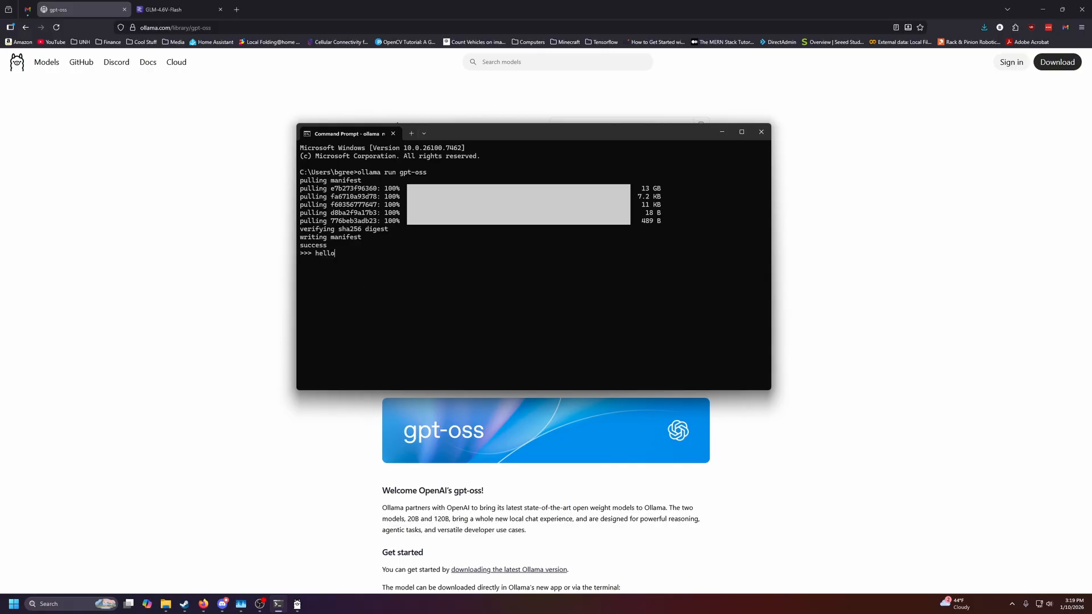
{"action": "key", "text": "enter"}
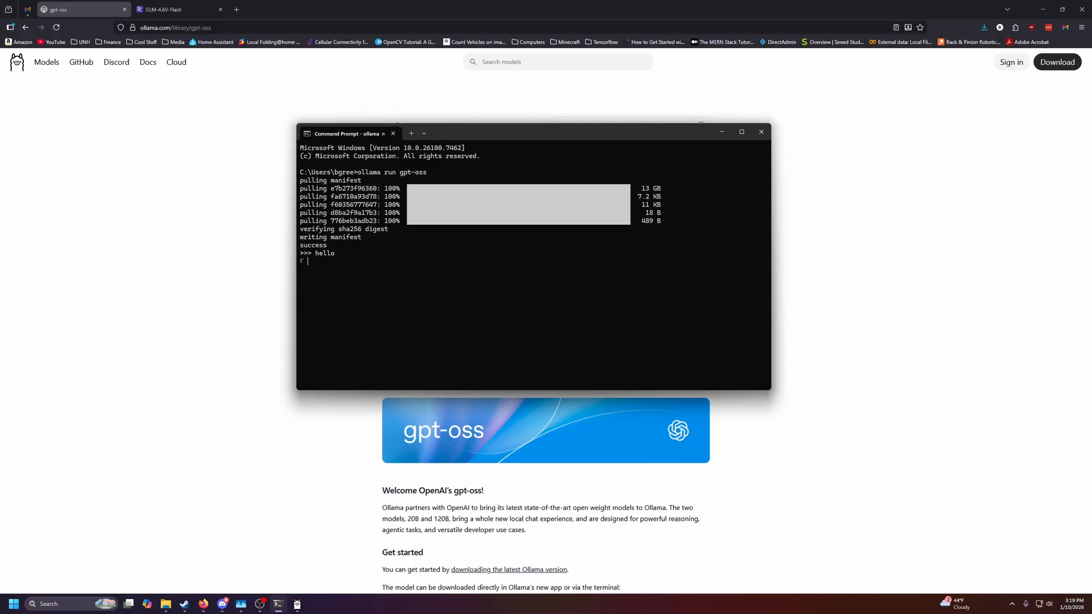
{"action": "mouse_move", "coordinate": [394, 253]}
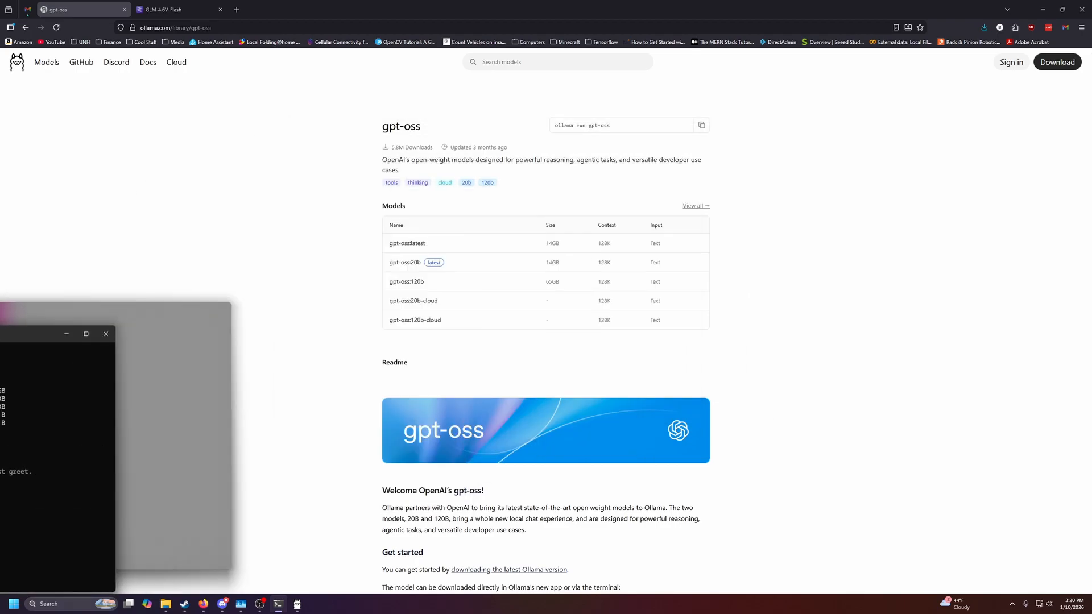
Ask gpt-oss 'how are you today' in the Ollama desktop app.
{"action": "left_click", "coordinate": [662, 335]}
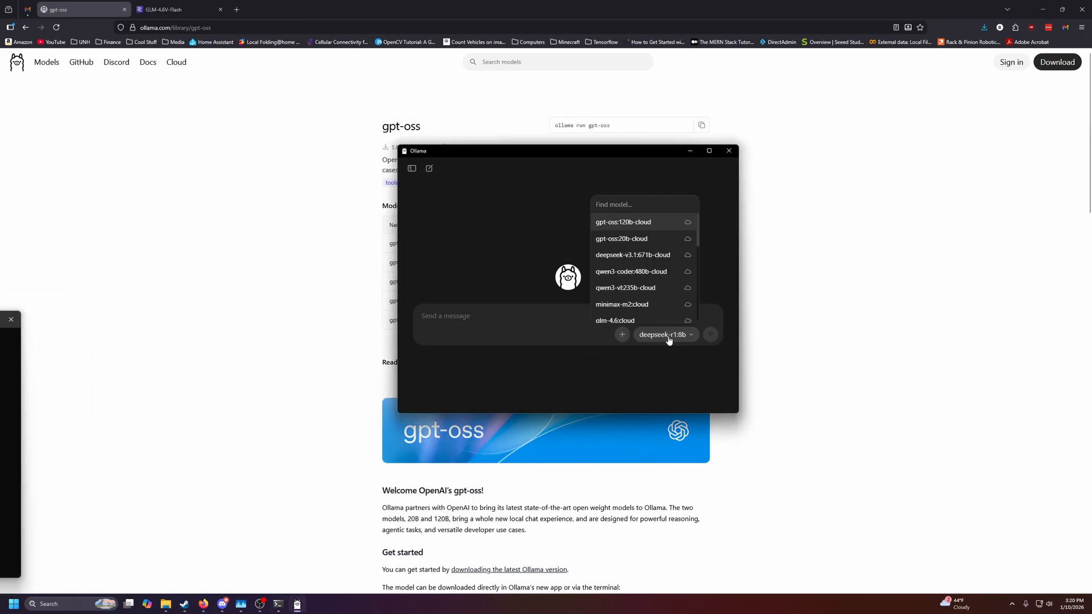
{"action": "left_click", "coordinate": [660, 334]}
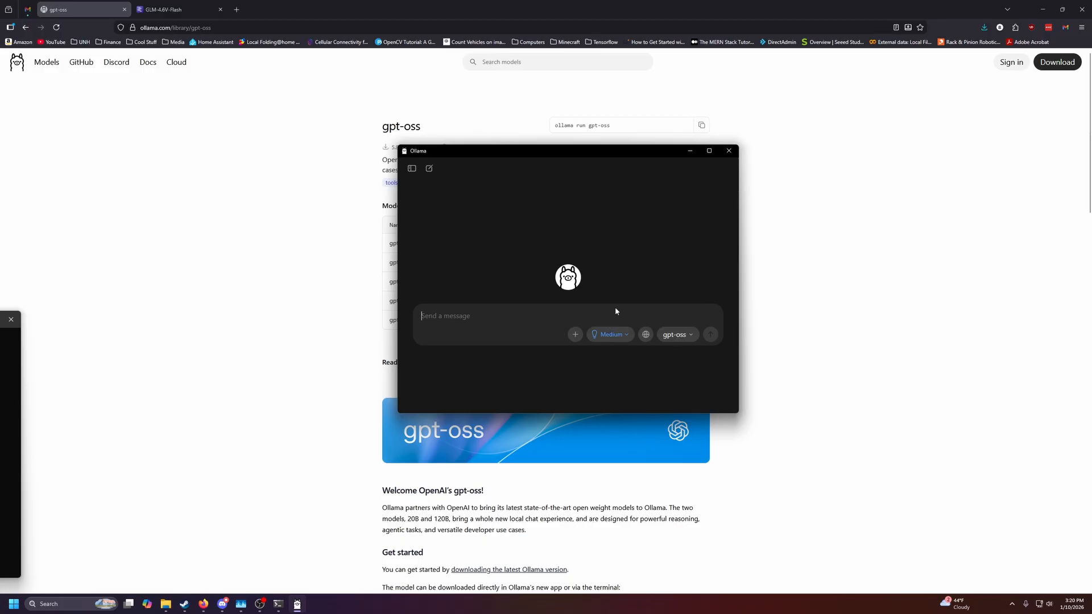
{"action": "type", "text": "how are you toda"}
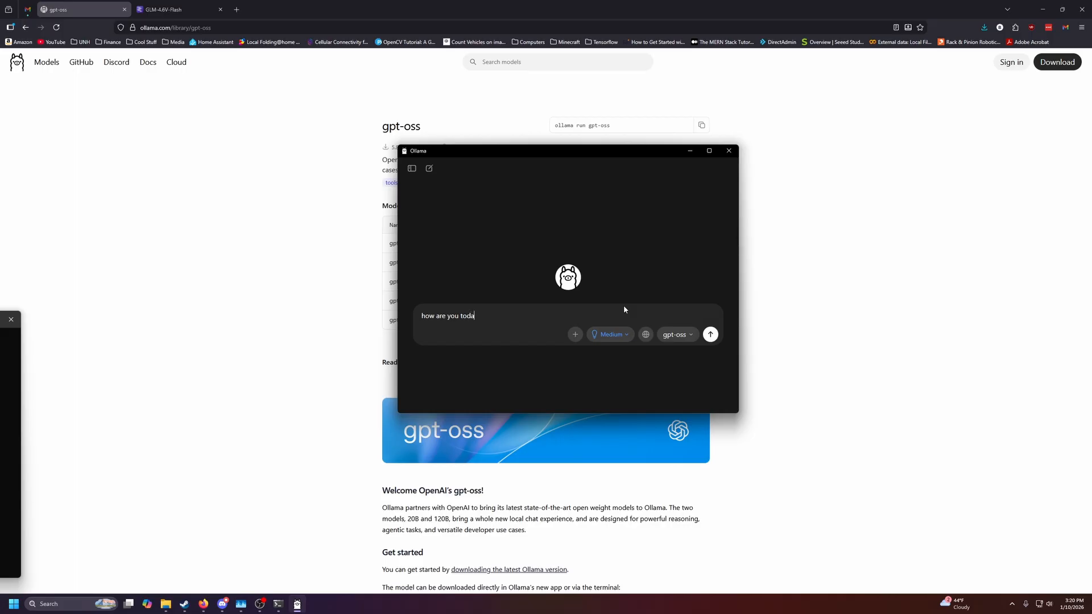
{"action": "left_click", "coordinate": [710, 335]}
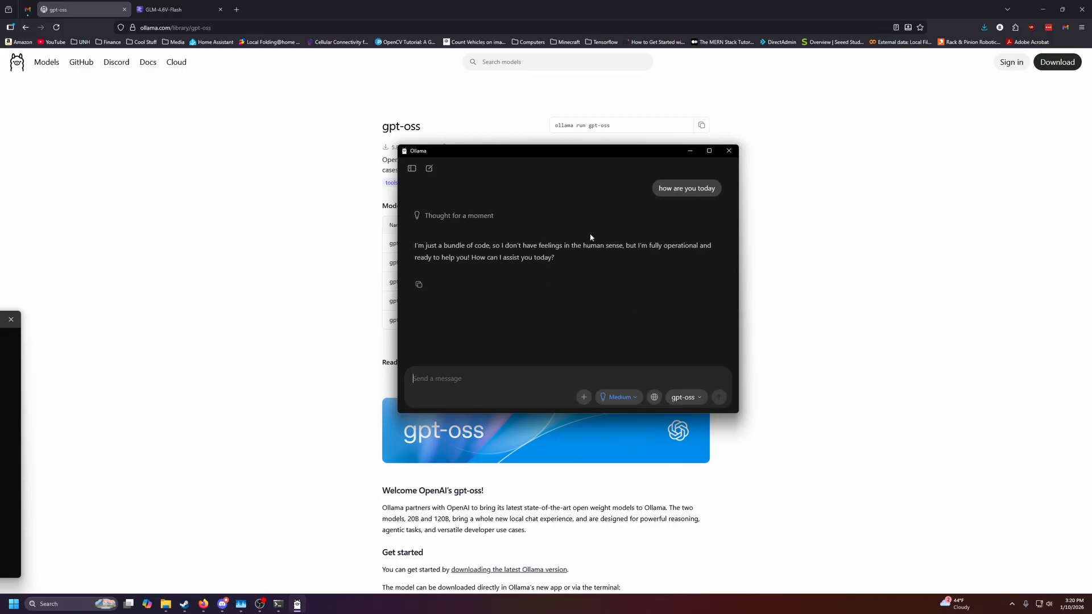
{"action": "mouse_move", "coordinate": [503, 272]}
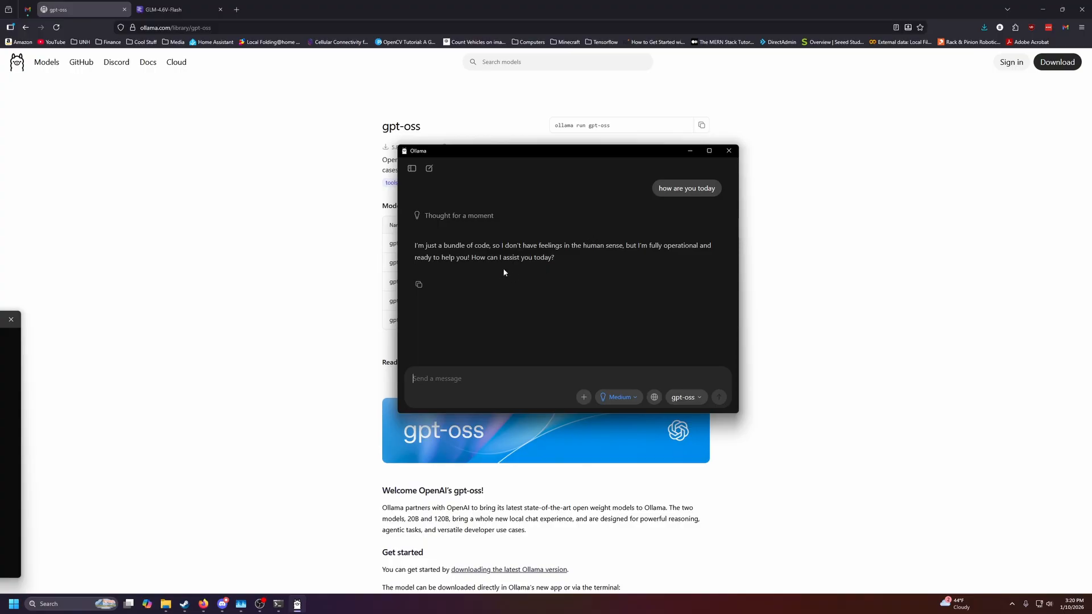
{"action": "mouse_move", "coordinate": [548, 155]}
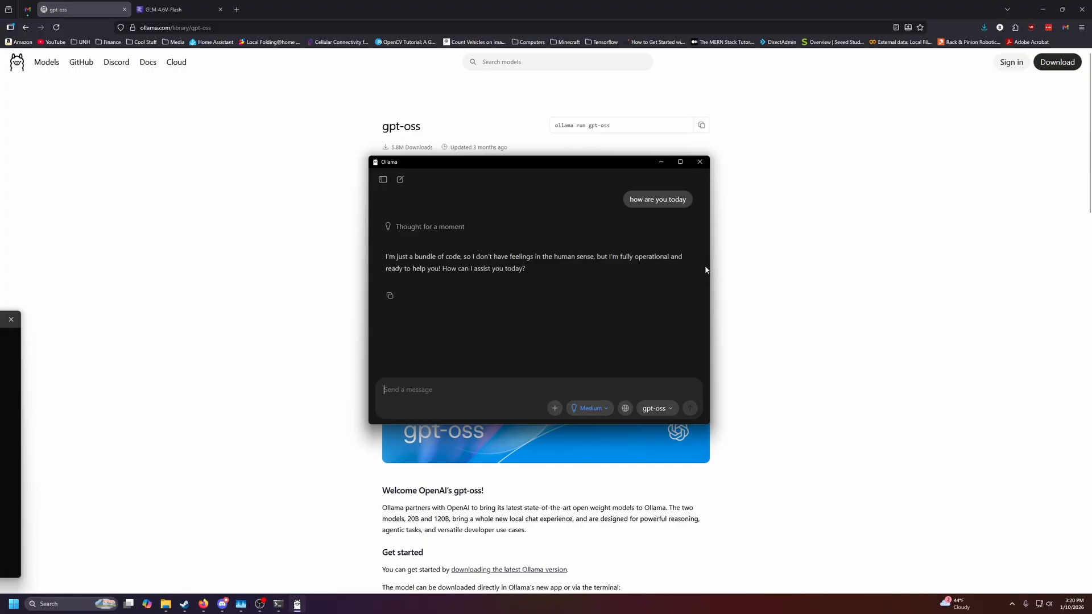
Switch the chat model to deepseek-r1:8b, show chat history, and return to GLM-4.6V-Flash's page.
{"action": "left_click", "coordinate": [654, 408]}
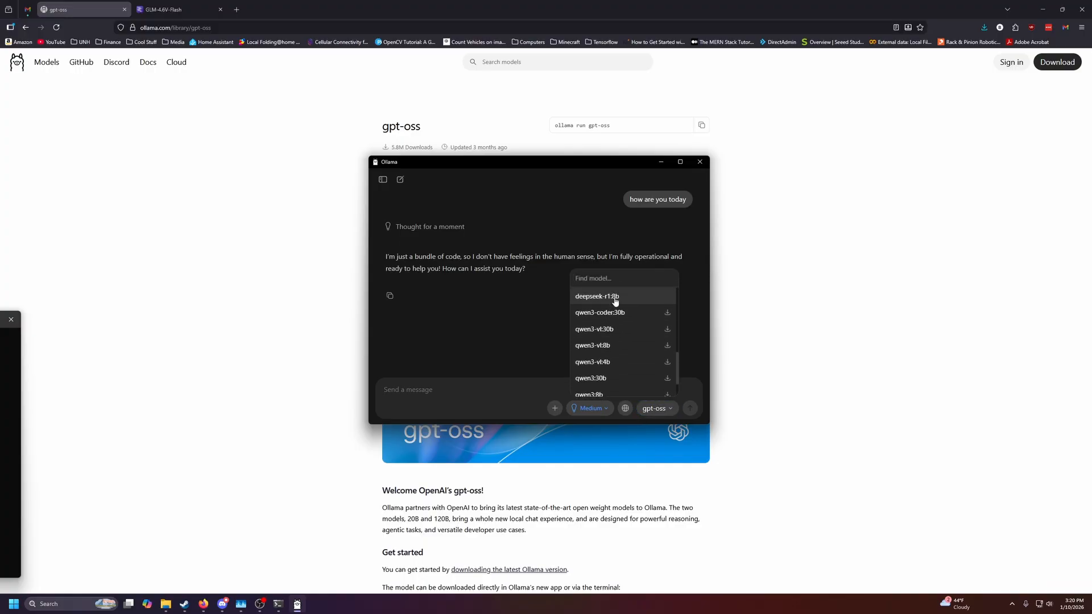
{"action": "left_click", "coordinate": [595, 296]}
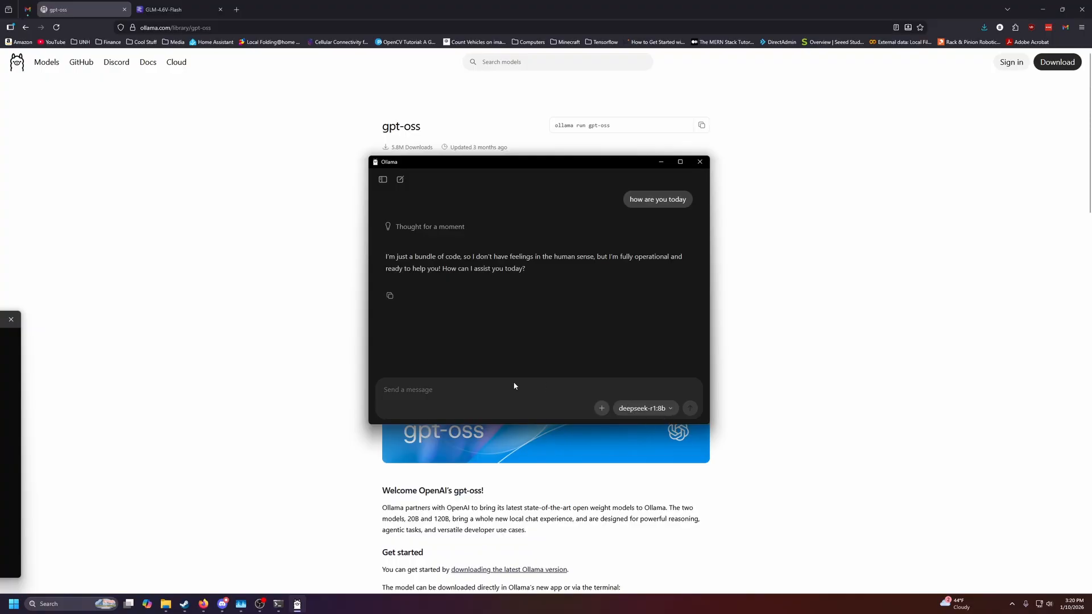
{"action": "left_click", "coordinate": [382, 179]}
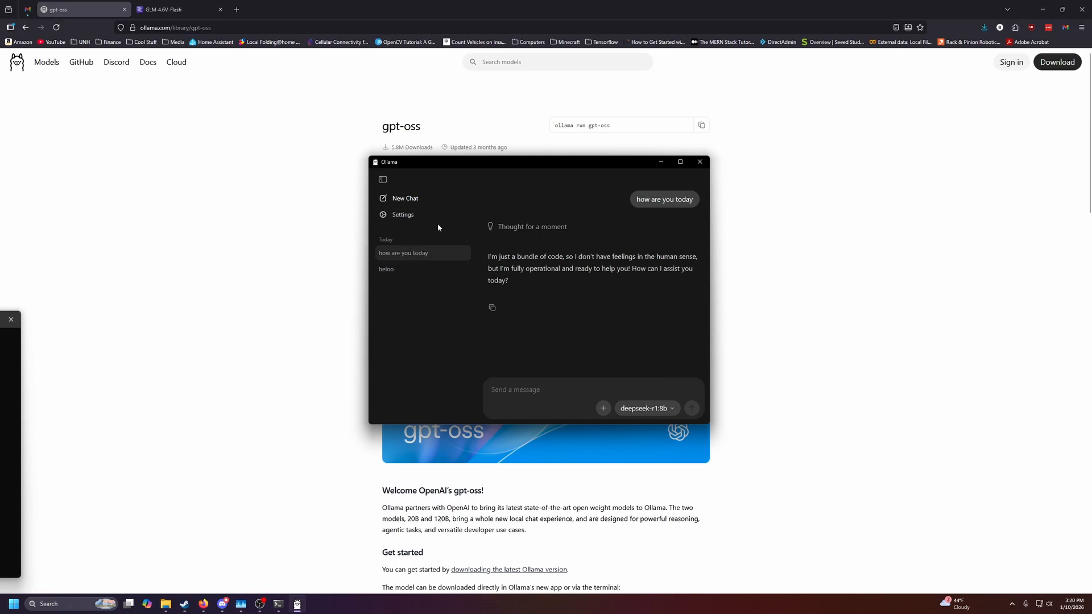
{"action": "mouse_move", "coordinate": [601, 298]}
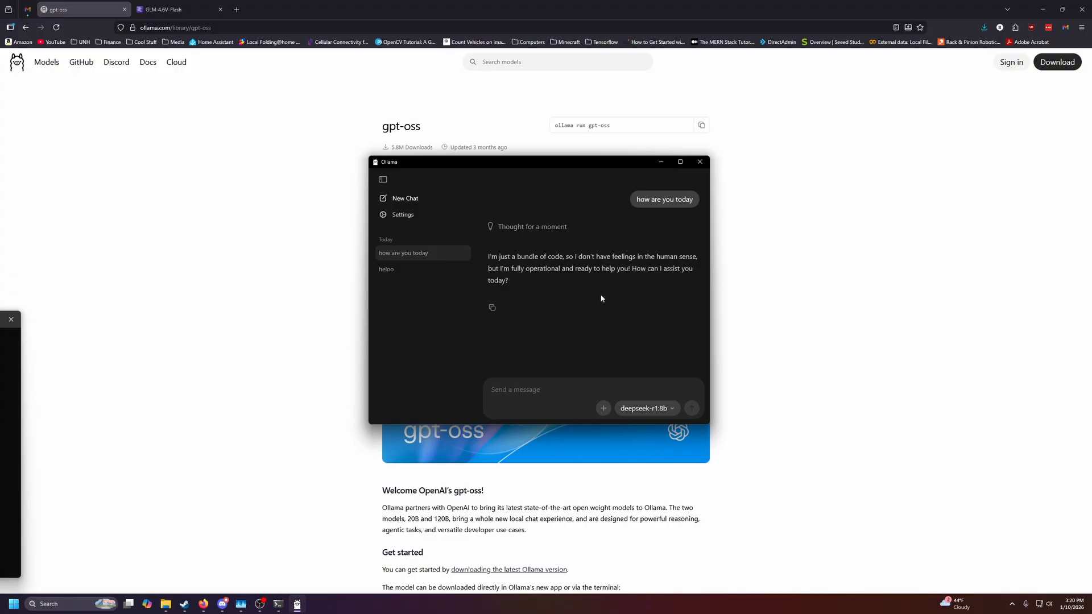
{"action": "mouse_move", "coordinate": [522, 294]}
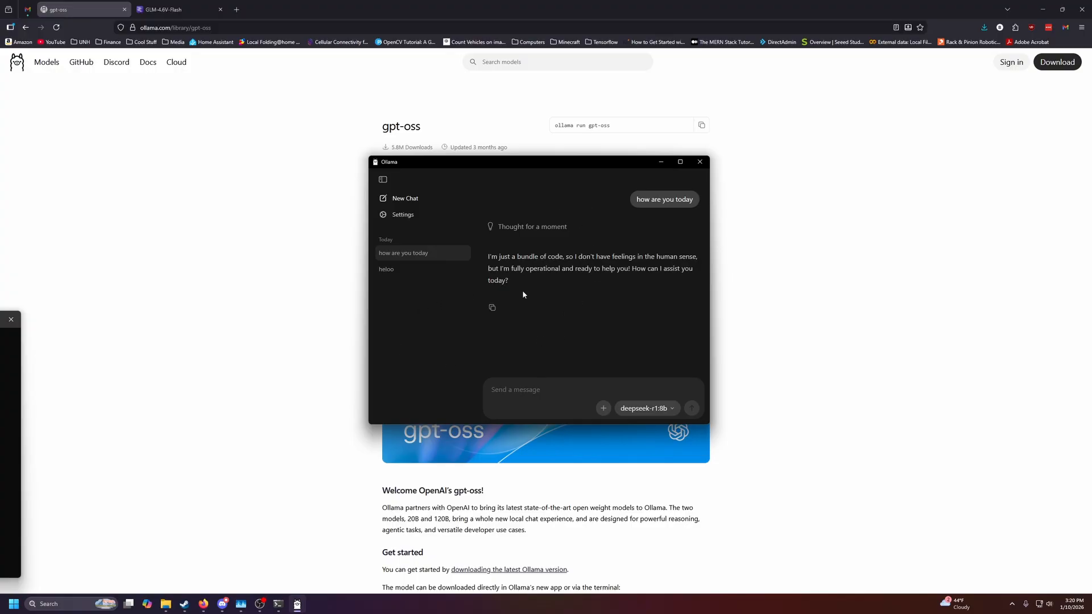
{"action": "left_click", "coordinate": [174, 9]}
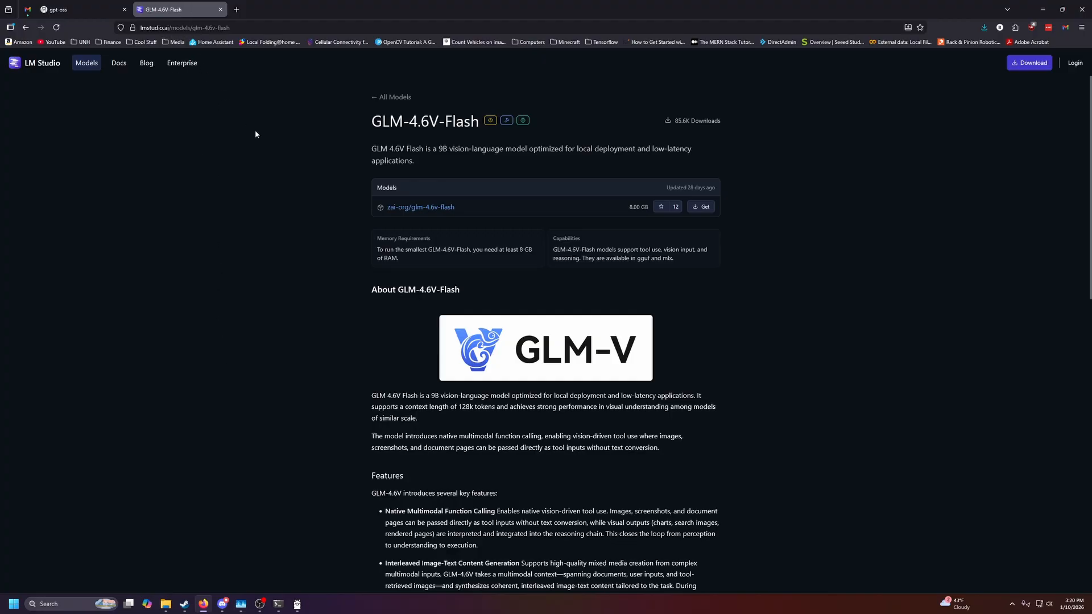
Open the lmstudio.ai homepage in a new tab from the GLM-4.6V-Flash tab menu.
{"action": "right_click", "coordinate": [174, 9]}
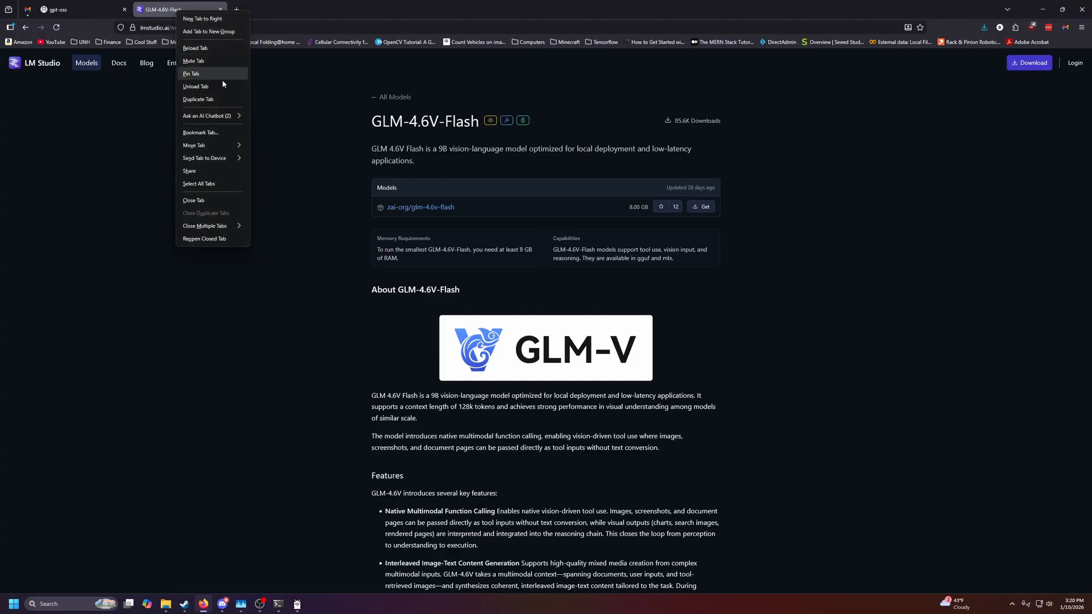
{"action": "left_click", "coordinate": [198, 99]}
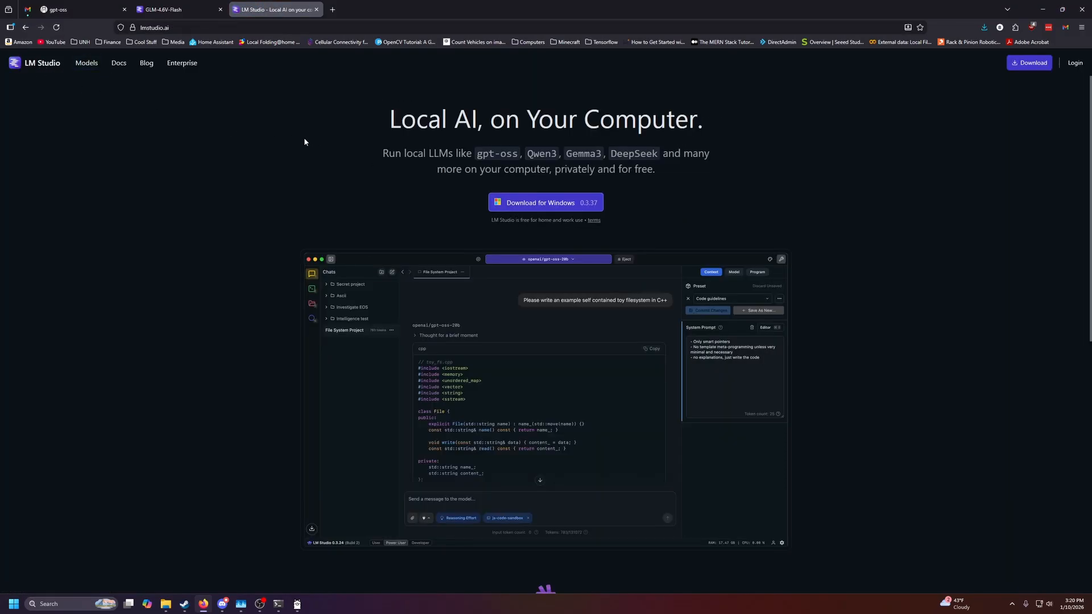
{"action": "scroll", "scroll_direction": "down", "scroll_amount": 3}
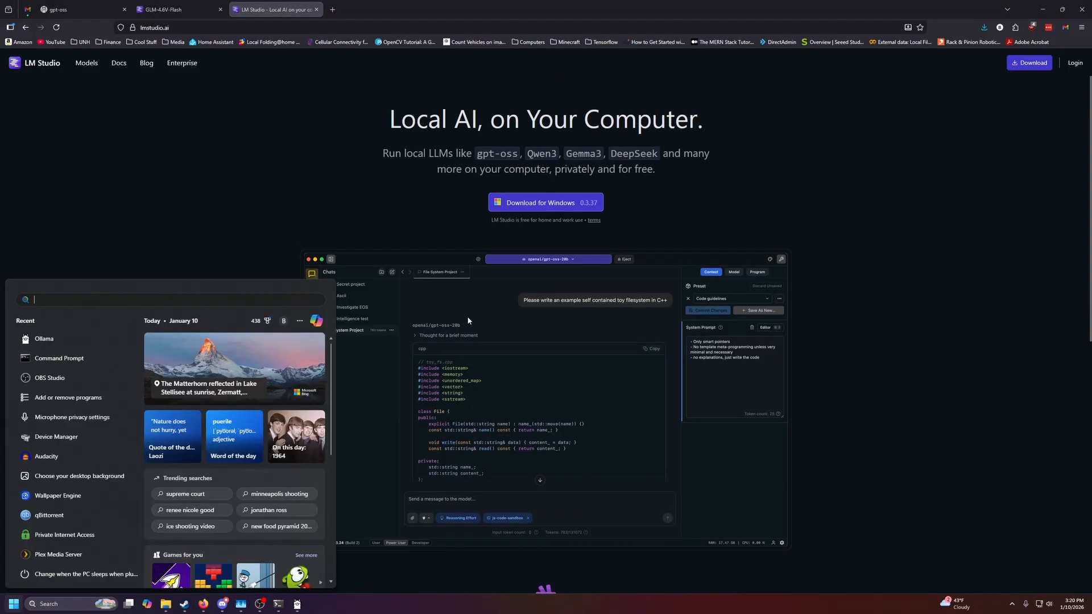
Search 'lms' in Start to launch LM Studio.
{"action": "type", "text": "lms"}
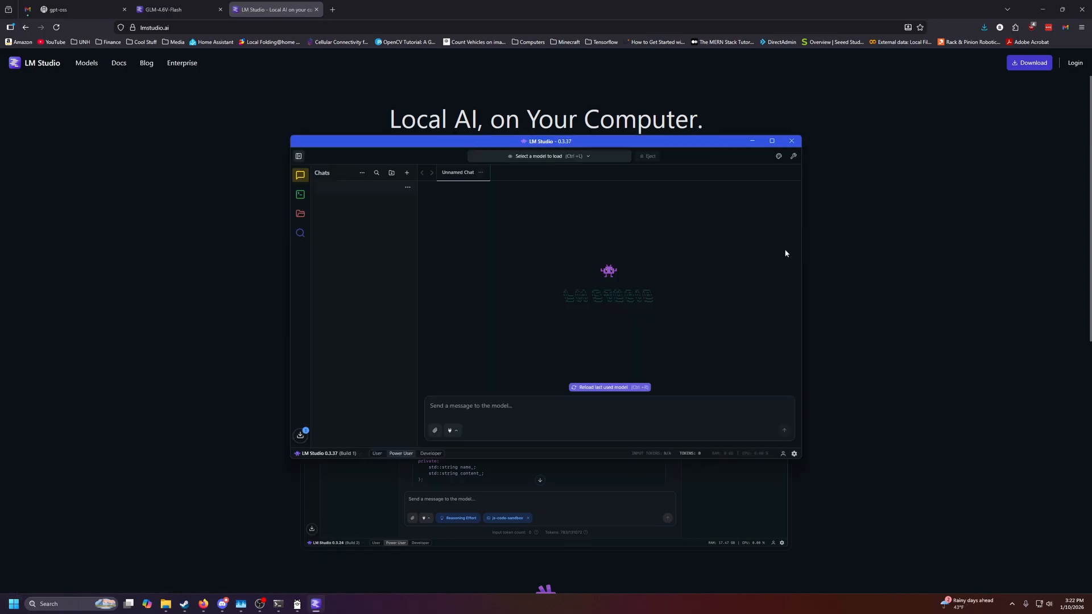
{"action": "mouse_move", "coordinate": [746, 264]}
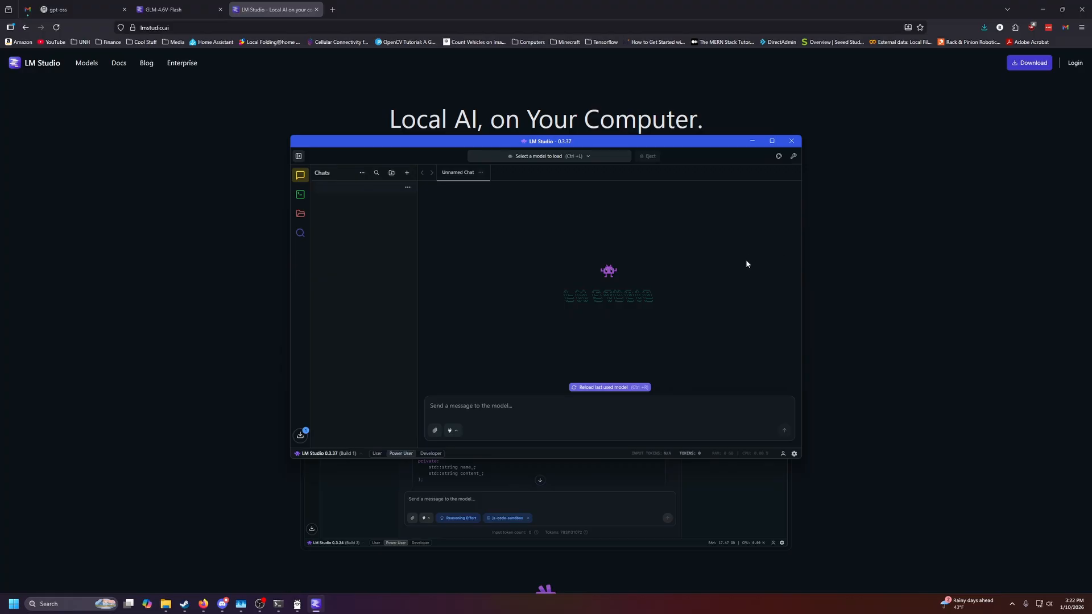
{"action": "mouse_move", "coordinate": [733, 268]}
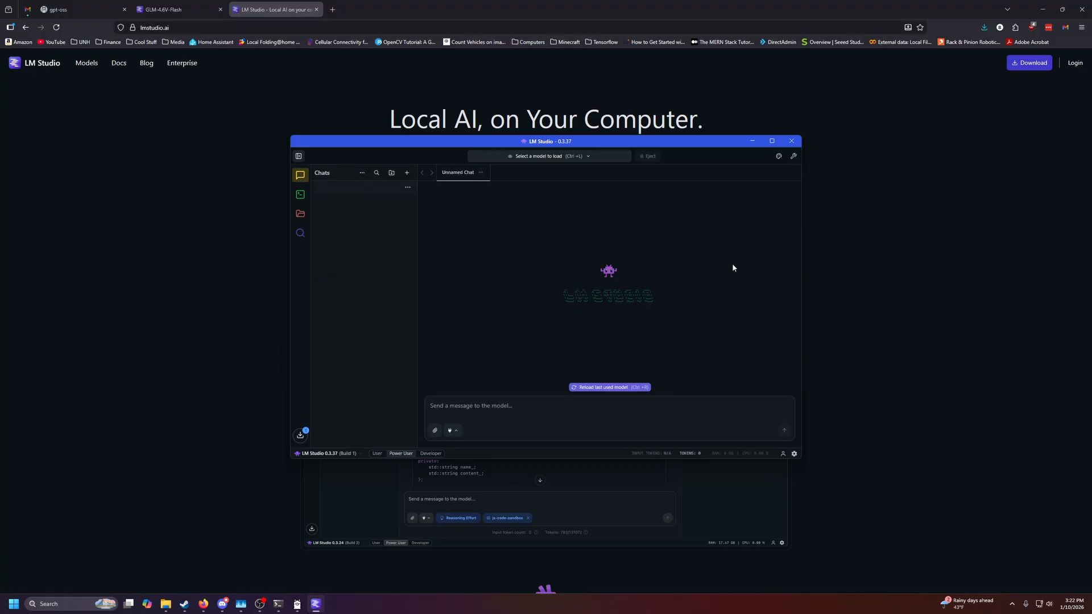
{"action": "mouse_move", "coordinate": [573, 316]}
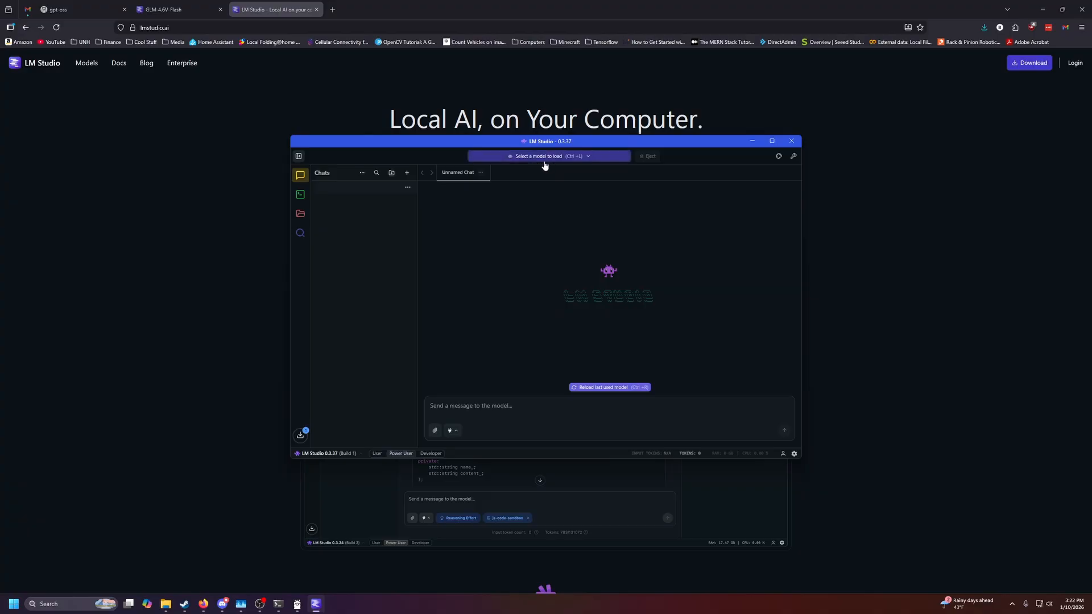
Load OpenAI's gpt-oss 20B model into LM Studio's chat.
{"action": "left_click", "coordinate": [549, 156]}
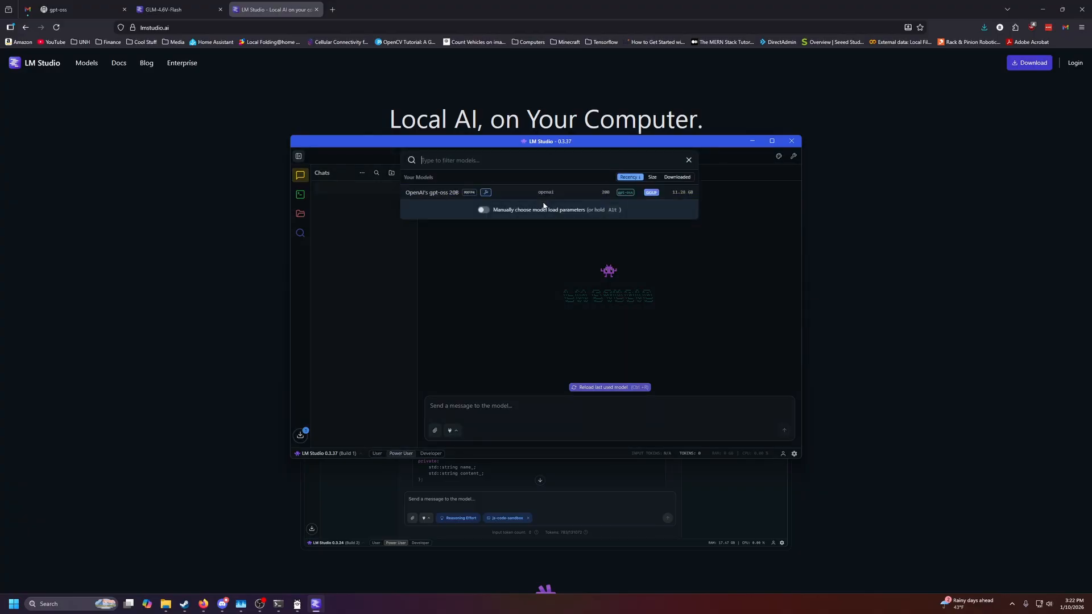
{"action": "mouse_move", "coordinate": [543, 204]}
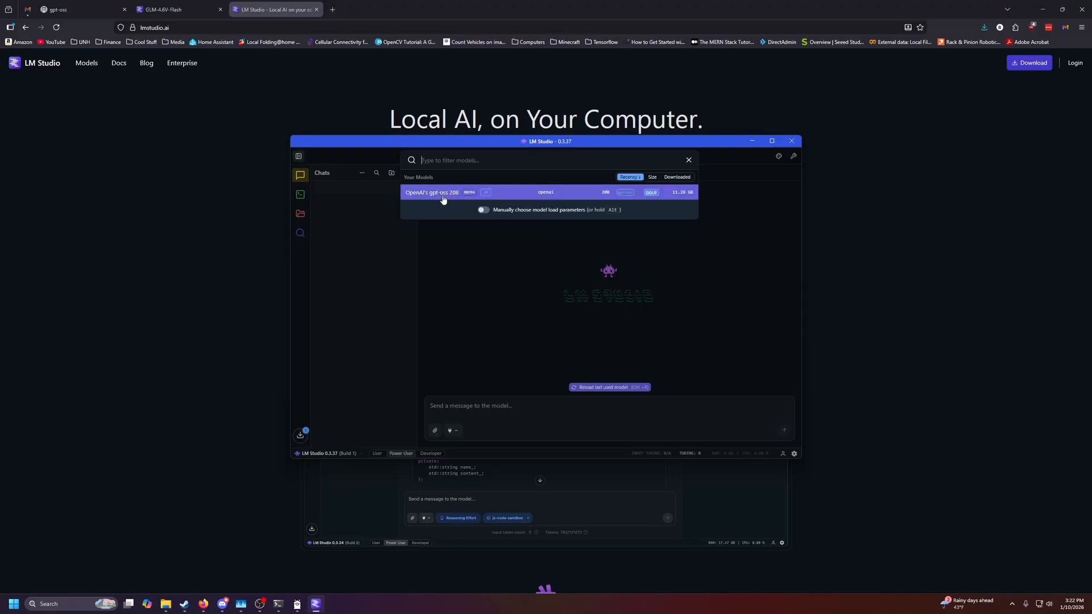
{"action": "left_click", "coordinate": [442, 192]}
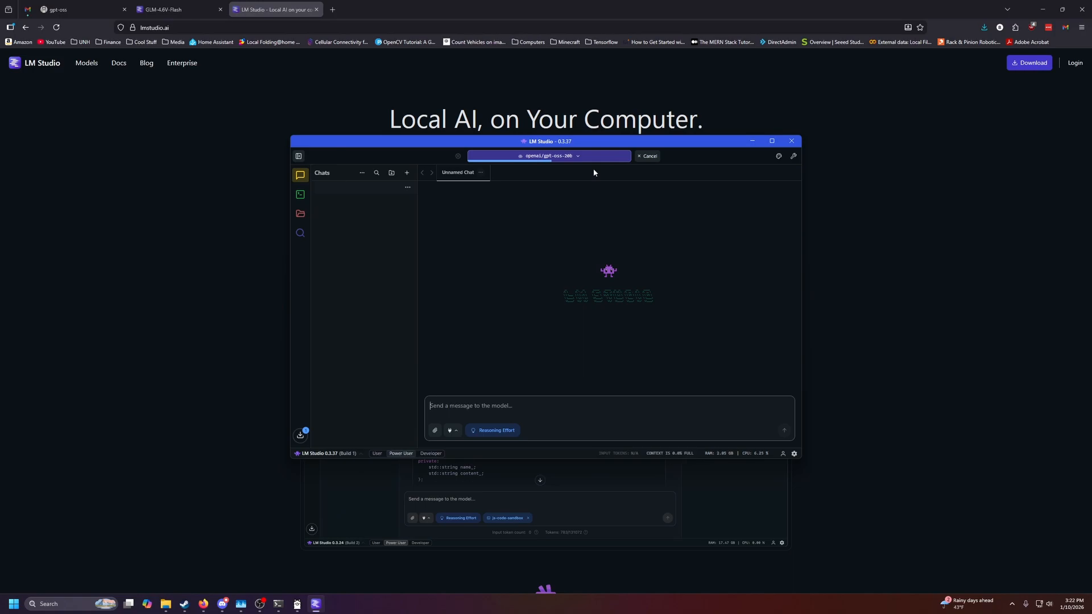
{"action": "mouse_move", "coordinate": [537, 210]}
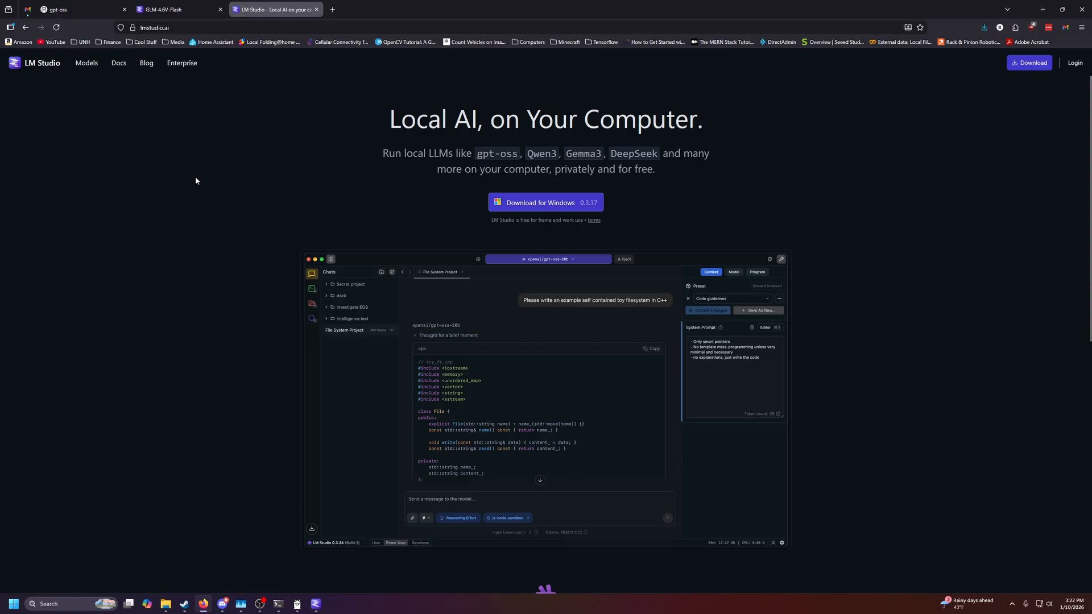
{"action": "mouse_move", "coordinate": [90, 80]}
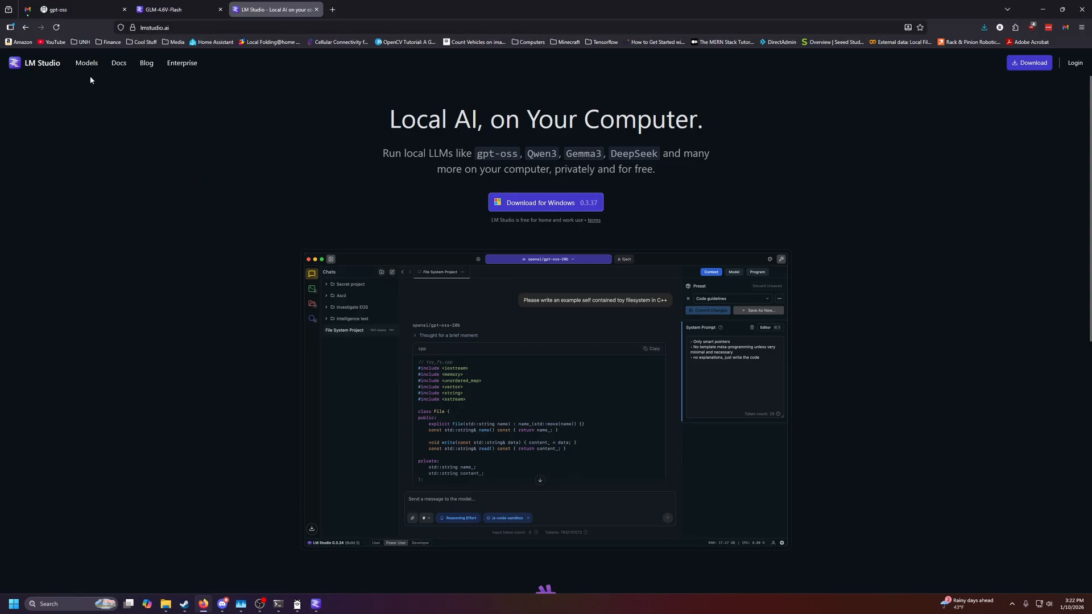
Browse the LM Studio model catalog, then reveal GLM-4.6V-Flash's Get download options.
{"action": "left_click", "coordinate": [85, 62]}
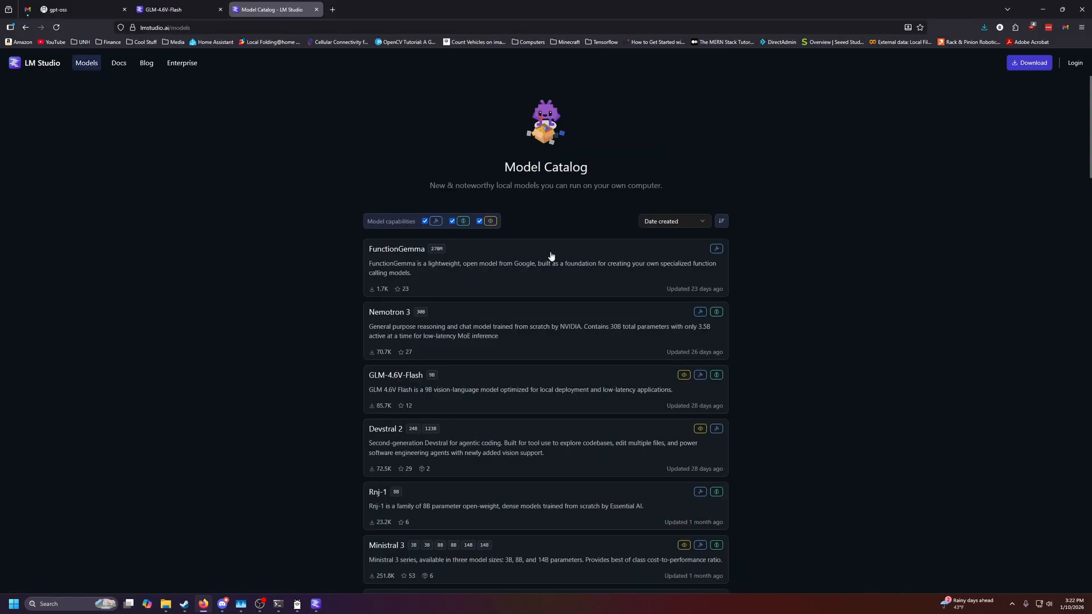
{"action": "scroll", "scroll_direction": "down", "scroll_amount": 3}
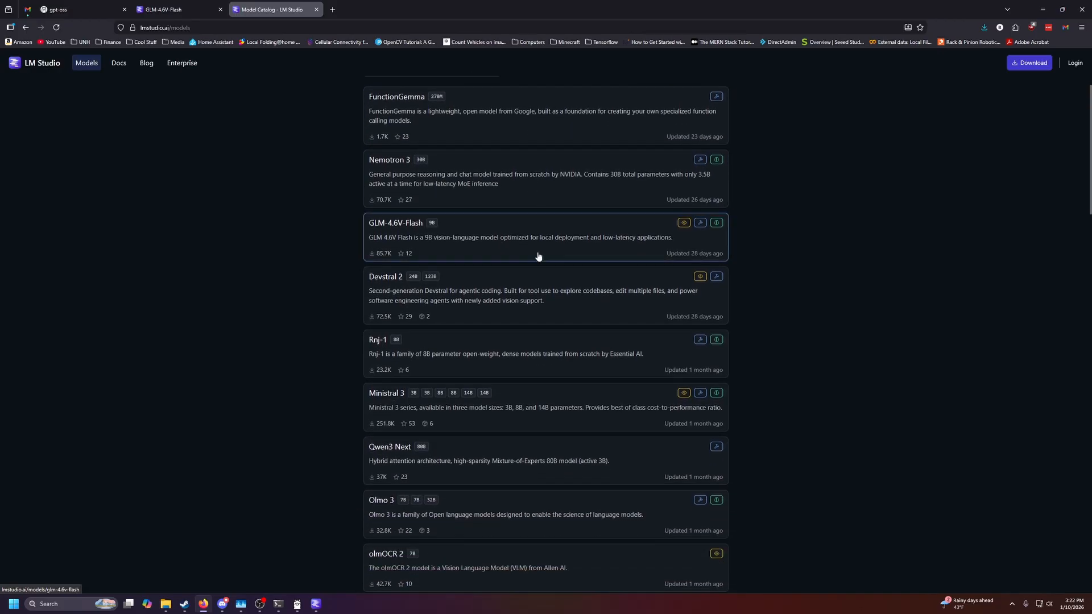
{"action": "scroll", "scroll_direction": "down", "scroll_amount": 3}
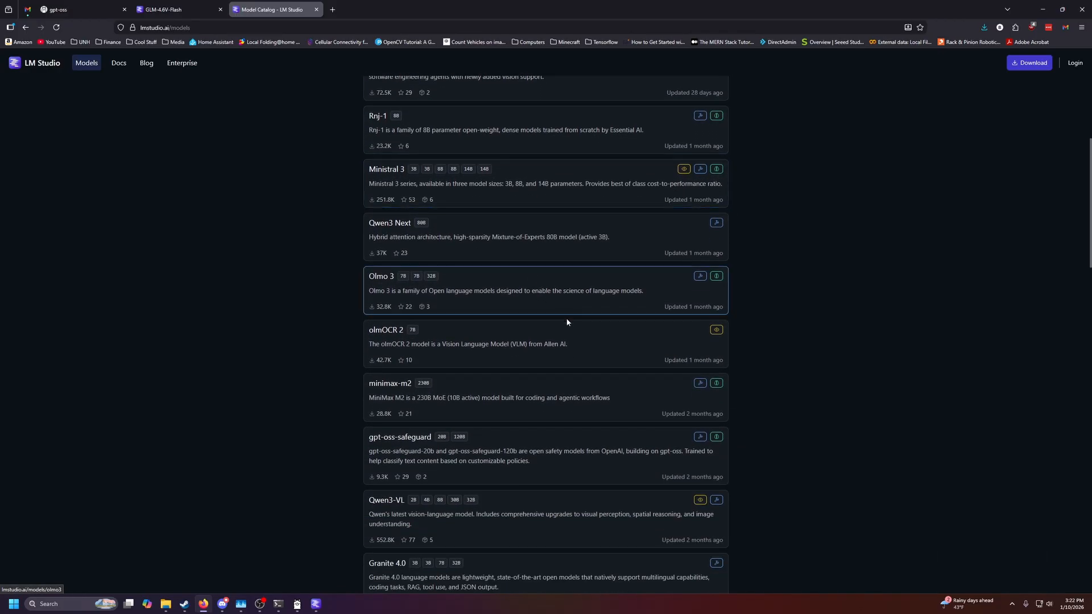
{"action": "left_click", "coordinate": [171, 9]}
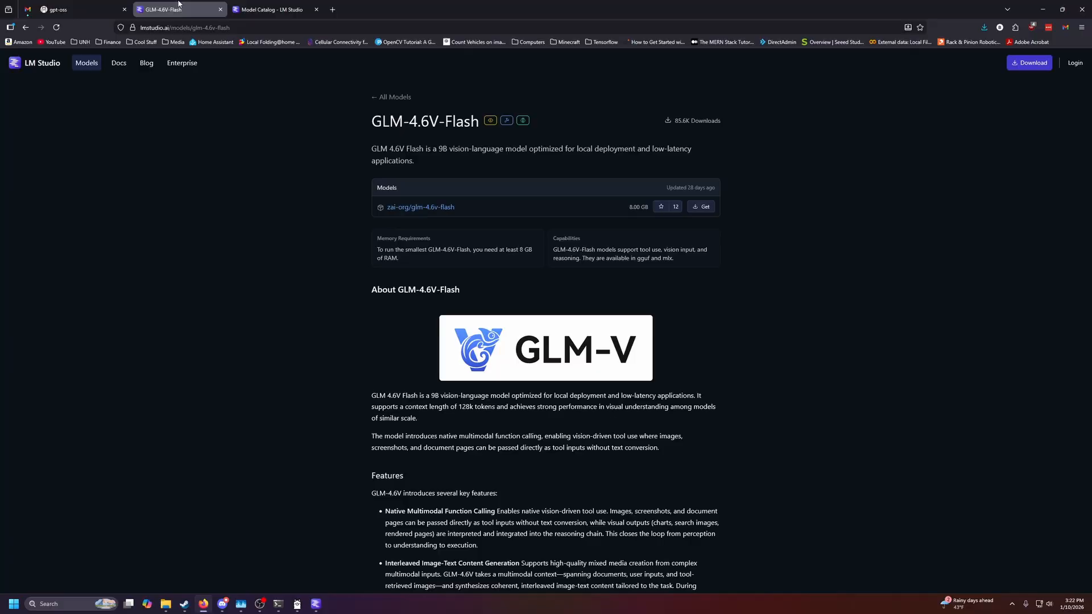
{"action": "mouse_move", "coordinate": [525, 199]}
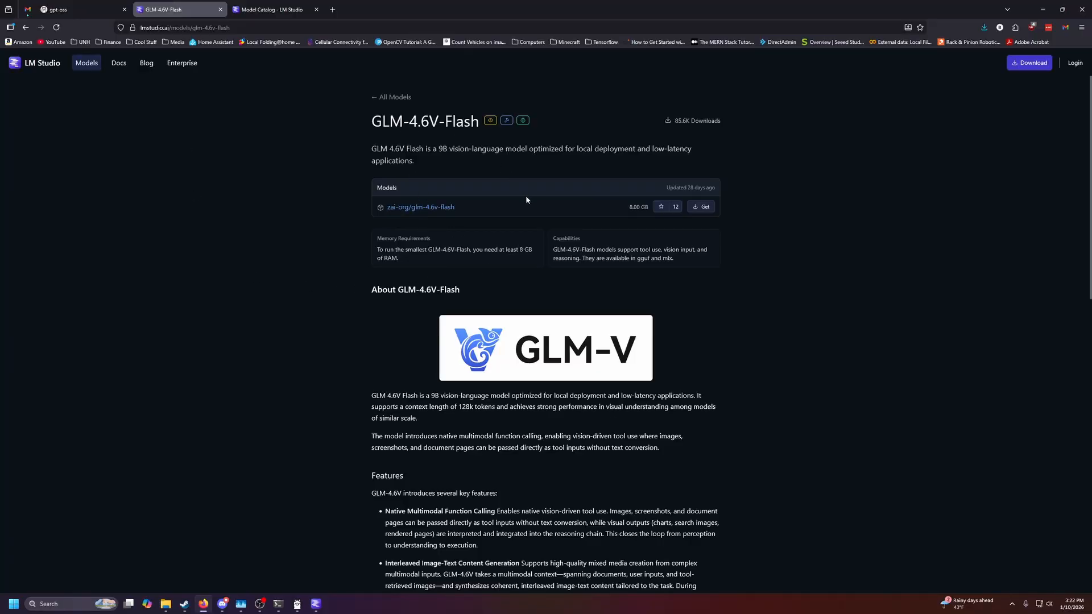
{"action": "mouse_move", "coordinate": [533, 307]}
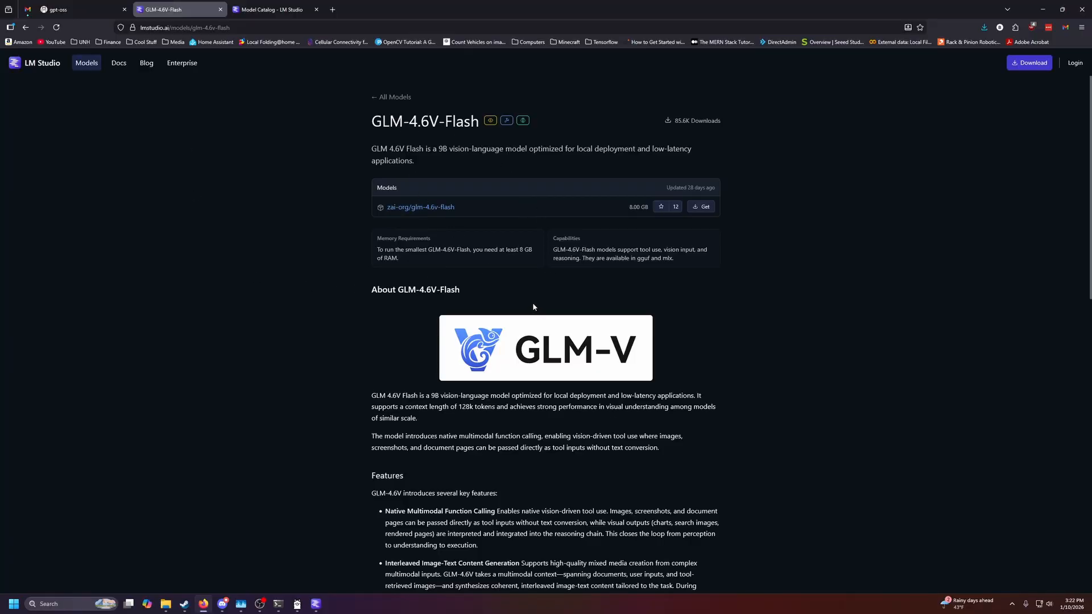
{"action": "mouse_move", "coordinate": [654, 177]}
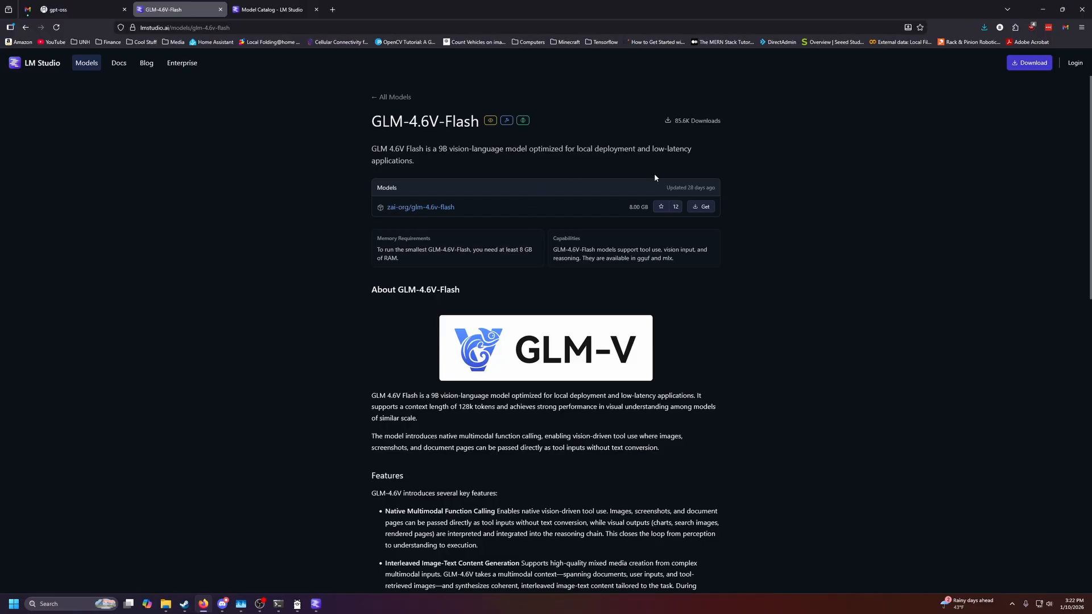
{"action": "left_click", "coordinate": [700, 207]}
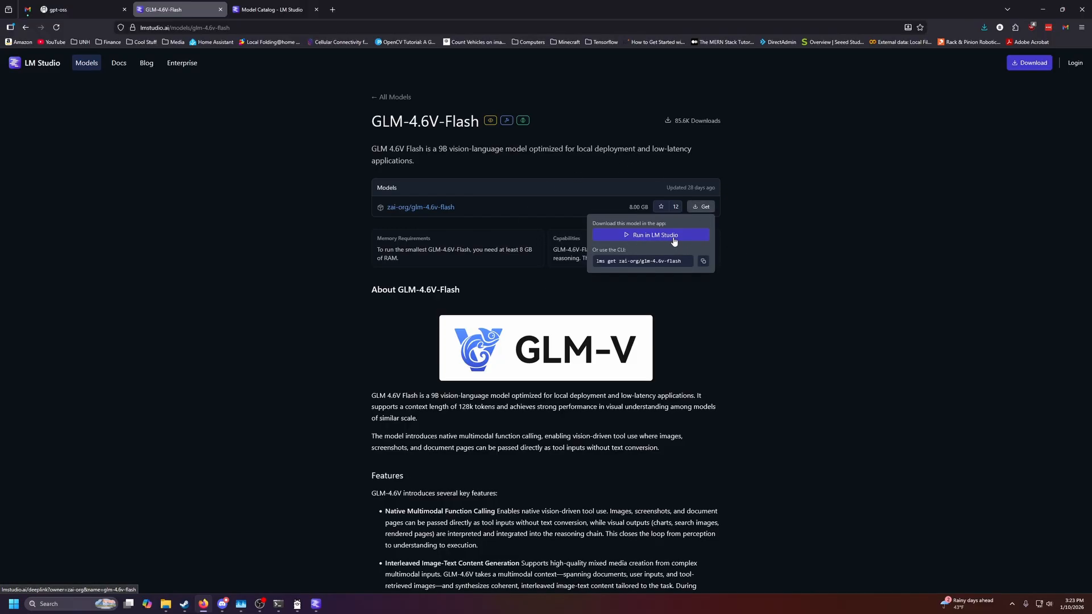
{"action": "mouse_move", "coordinate": [633, 272]}
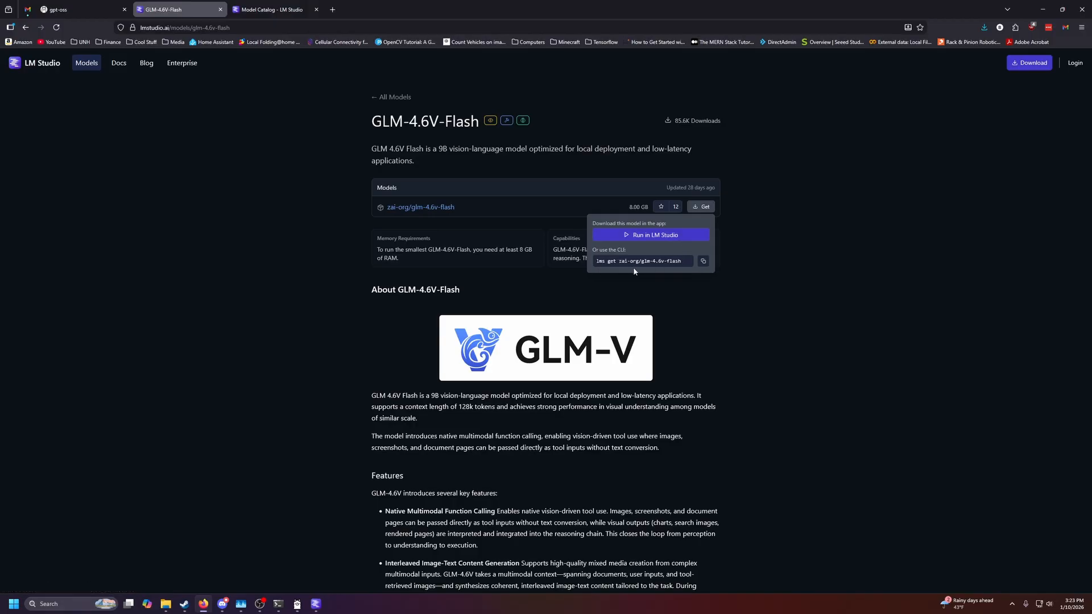
{"action": "mouse_move", "coordinate": [645, 238]}
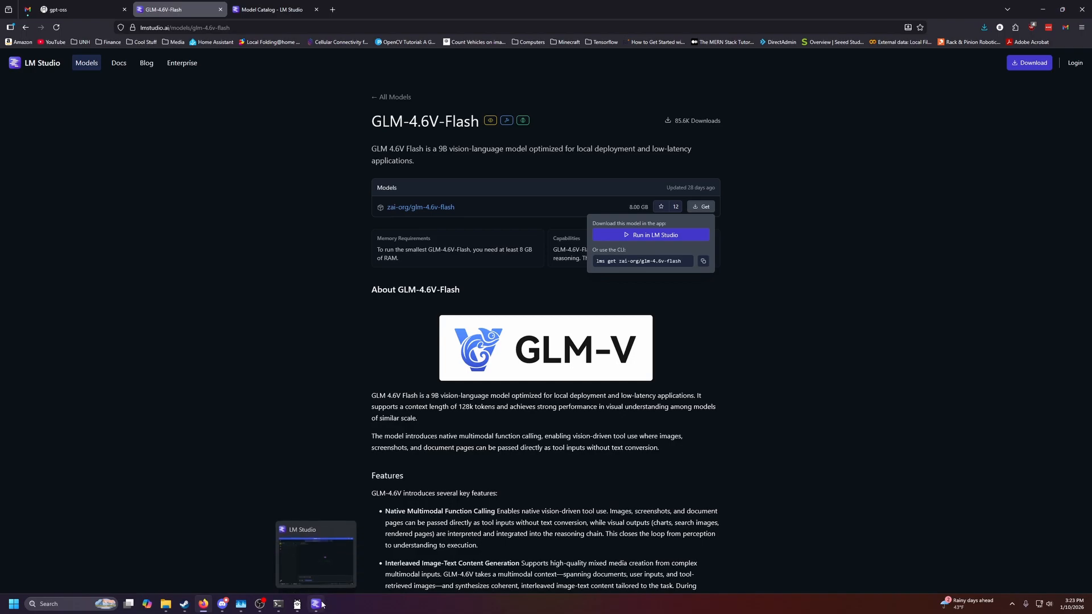
Send GLM-4.6V-Flash from the website to LM Studio and start downloading a quantization variant.
{"action": "left_click", "coordinate": [650, 234]}
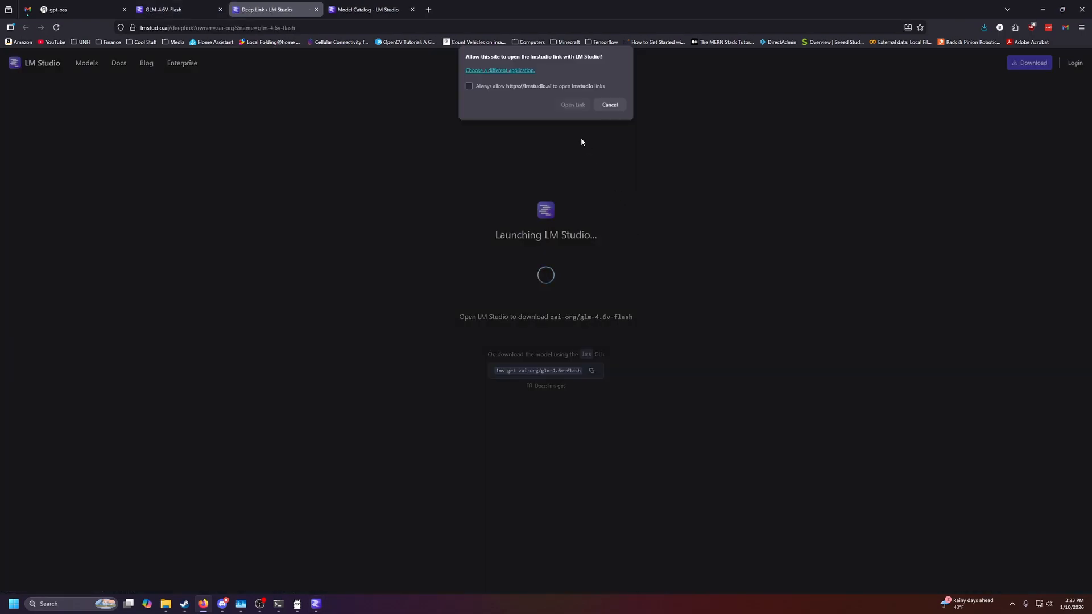
{"action": "left_click", "coordinate": [572, 104]}
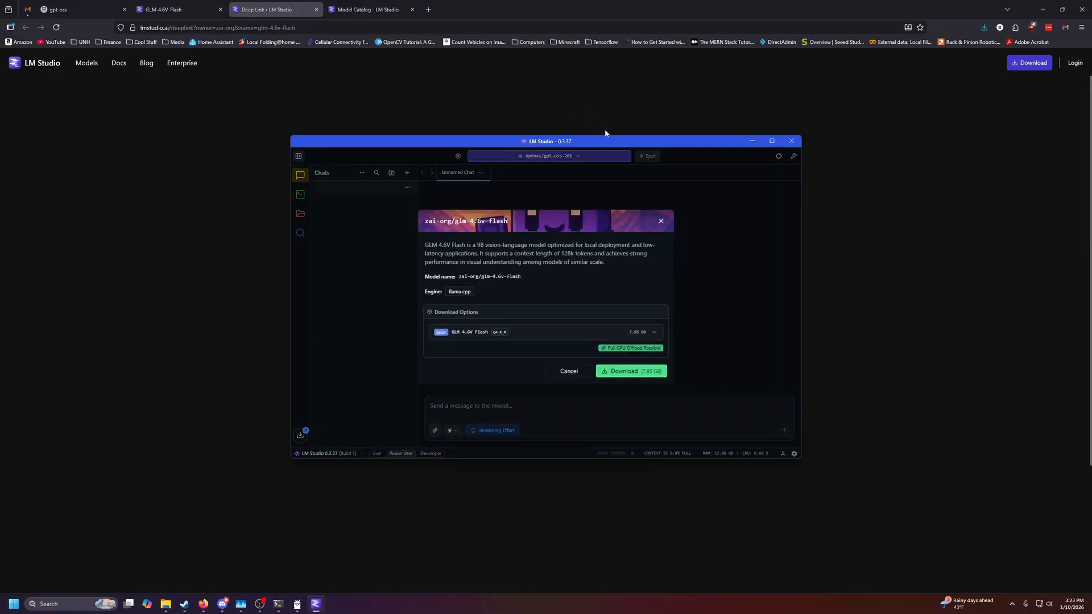
{"action": "left_click", "coordinate": [641, 332]}
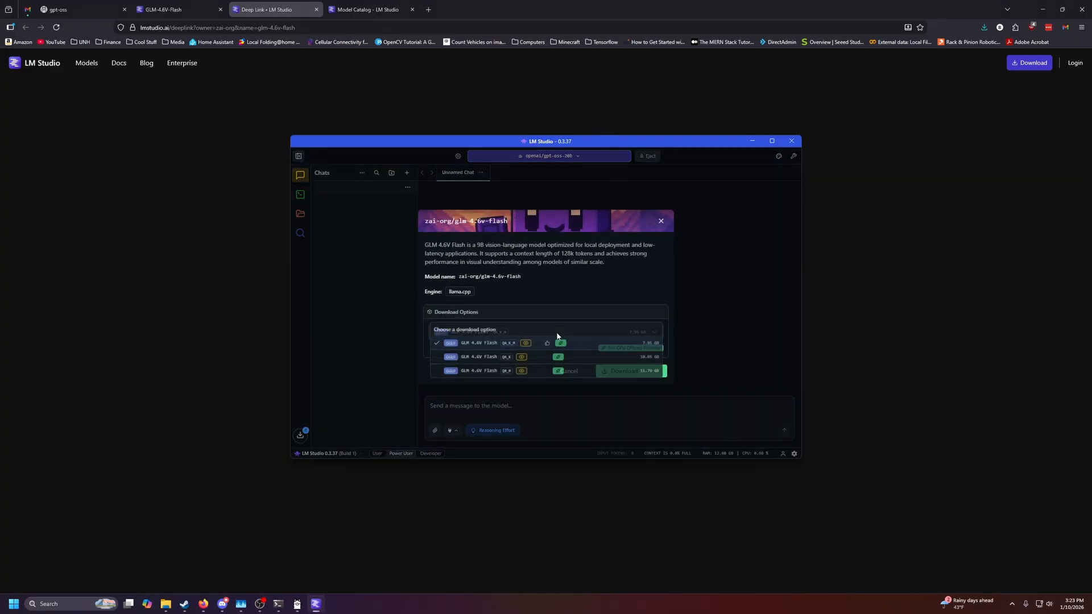
{"action": "left_click", "coordinate": [546, 331]}
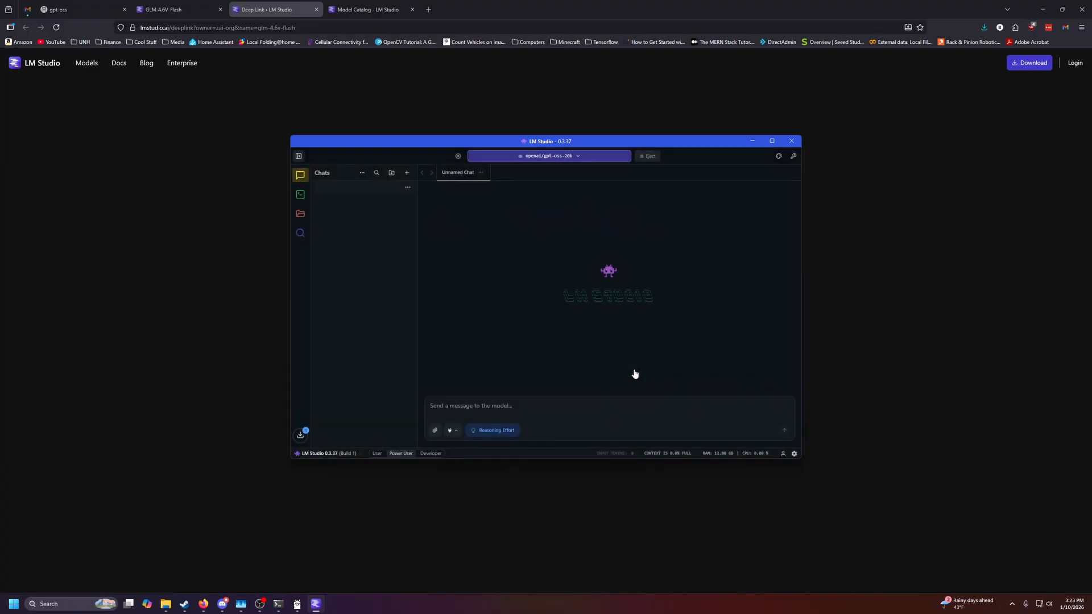
Check the Downloads panel showing GLM-4.6V-Flash in progress and gpt-oss-20b completed.
{"action": "left_click", "coordinate": [299, 435]}
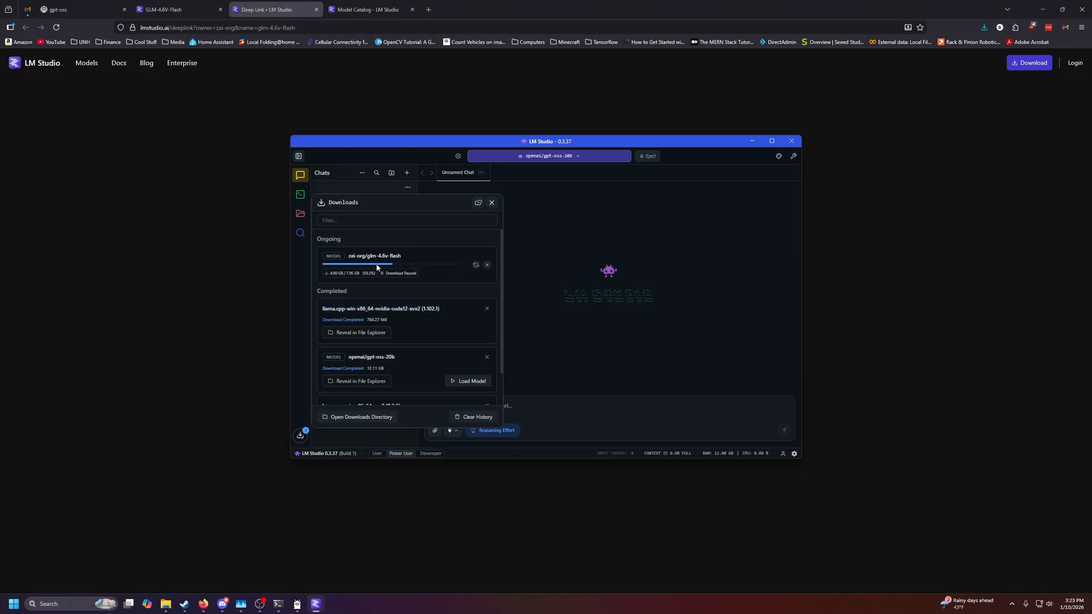
{"action": "left_click", "coordinate": [491, 203]}
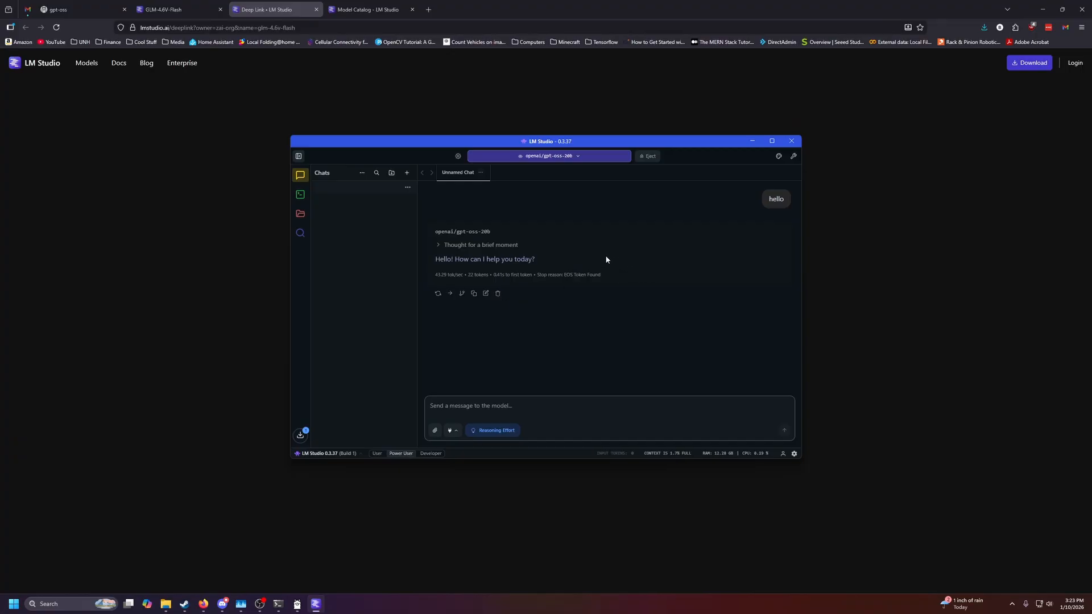
Send 'hello' to gpt-oss-20b, then expand and collapse its 'Just greet.' reasoning.
{"action": "double_click", "coordinate": [476, 274]}
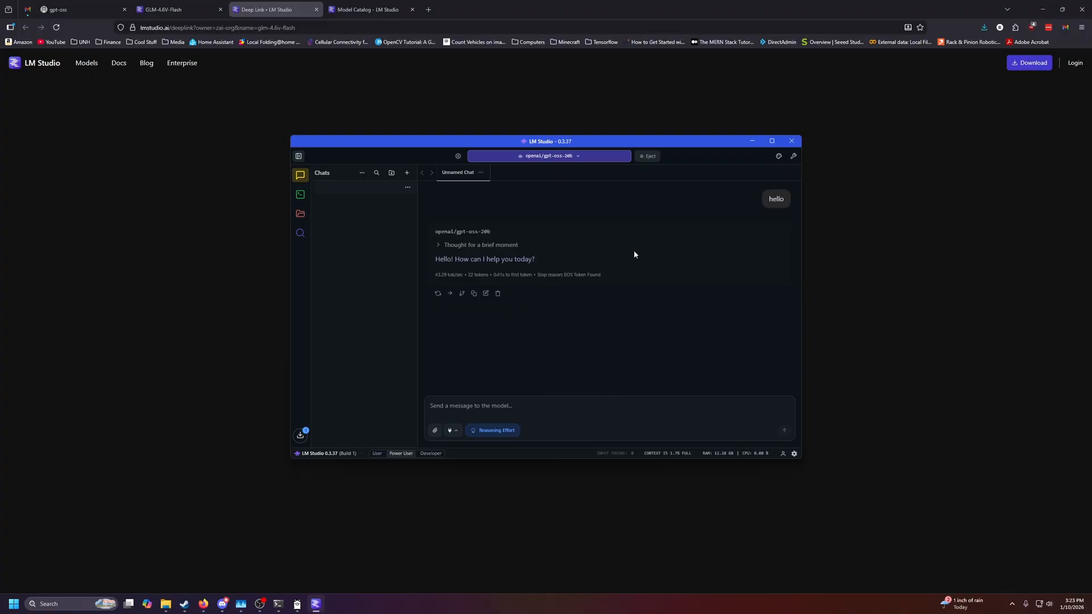
{"action": "mouse_move", "coordinate": [495, 253]}
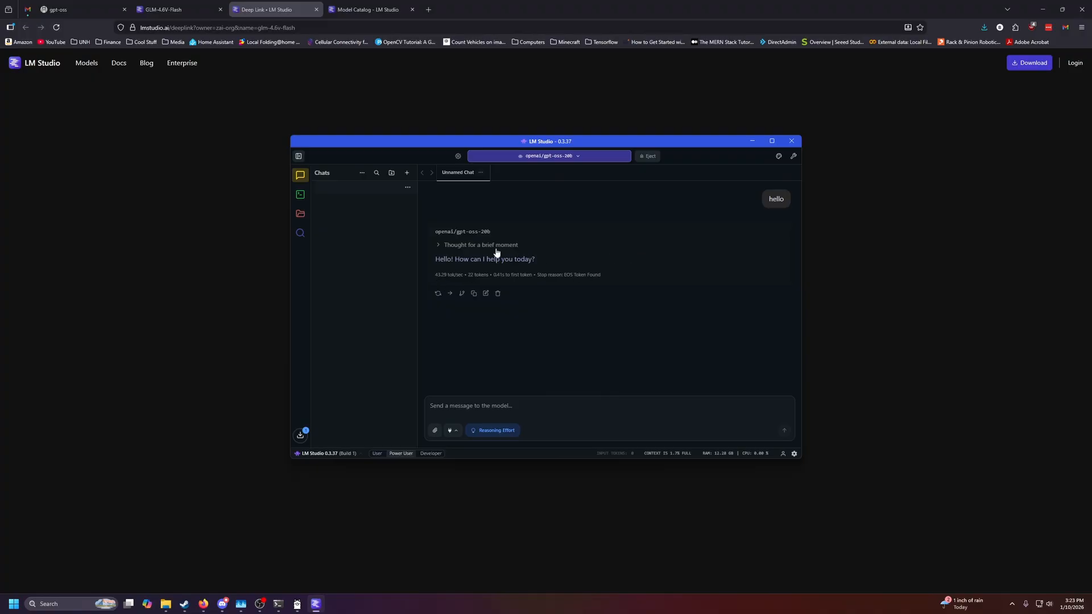
{"action": "left_click", "coordinate": [480, 244]}
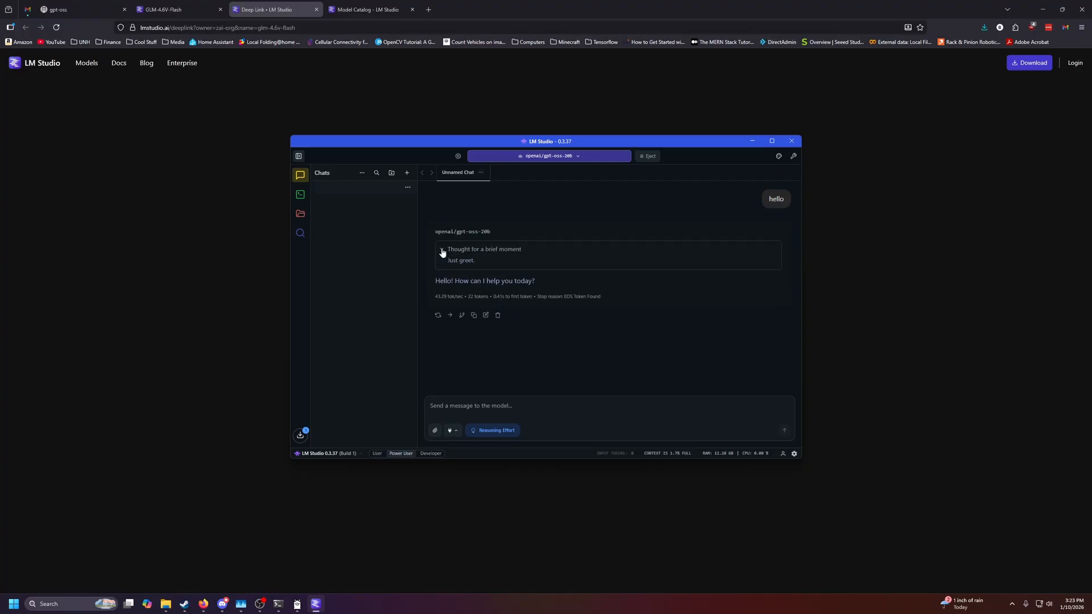
{"action": "left_click", "coordinate": [438, 250]}
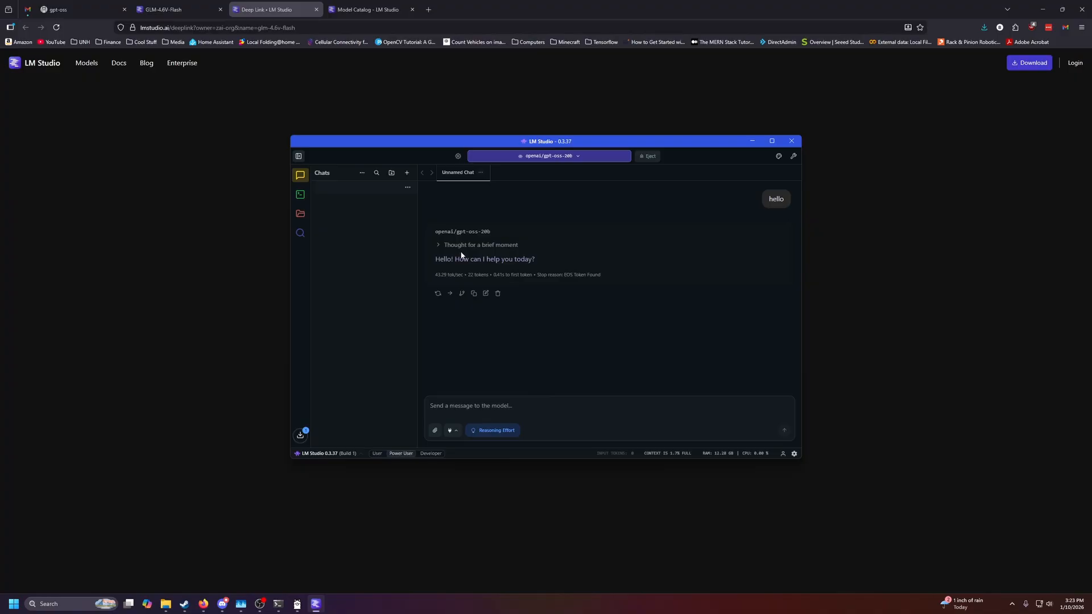